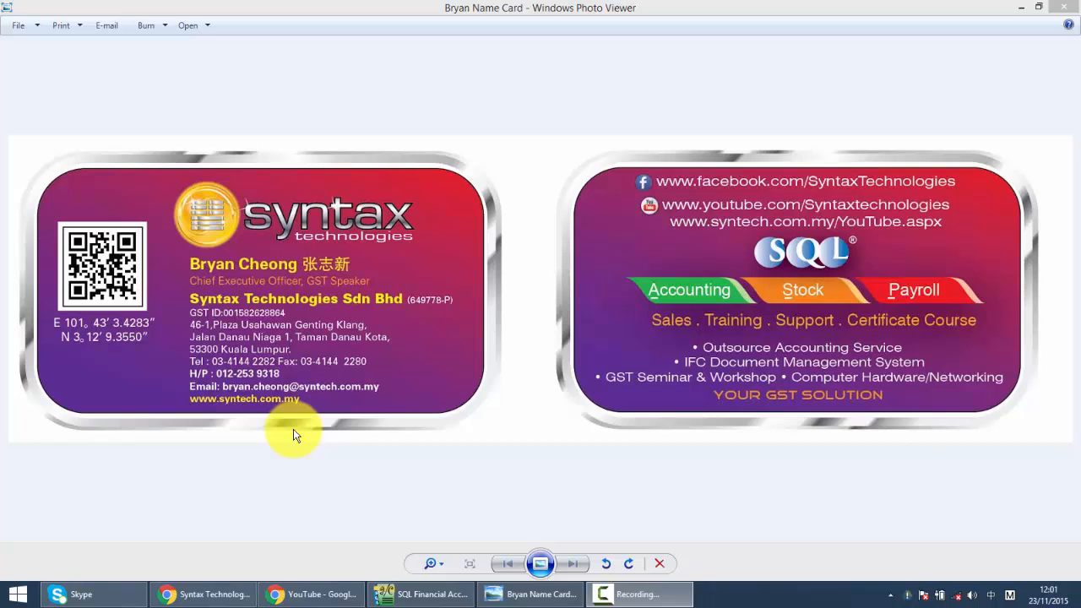
{"action": "mouse_move", "coordinate": [320, 439]}
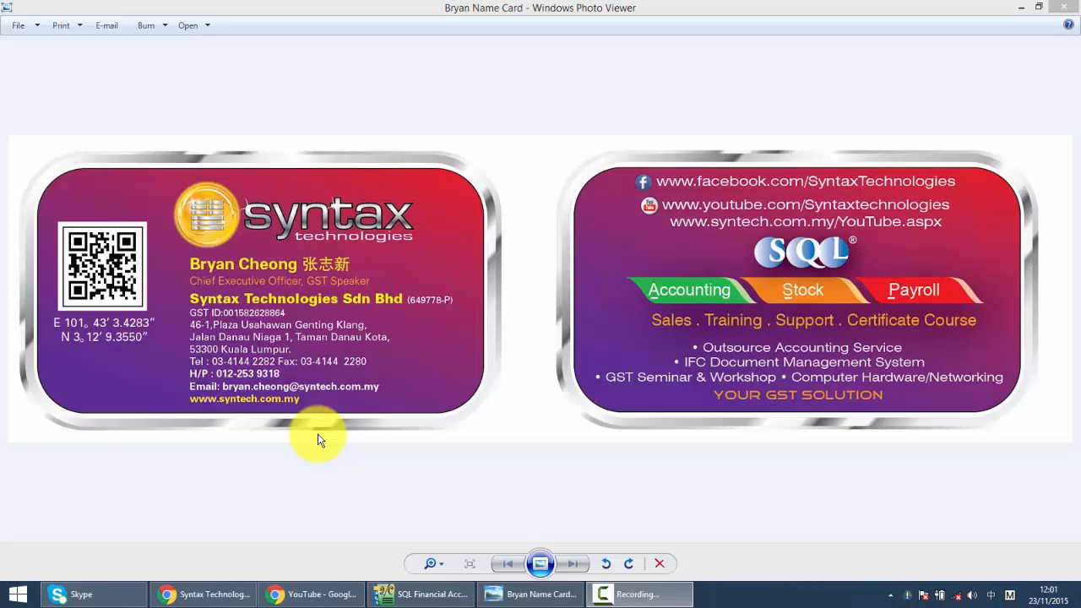
Bring SQL Financial Accounting to the front and open its Customer menu.
{"action": "left_click", "coordinate": [416, 595]}
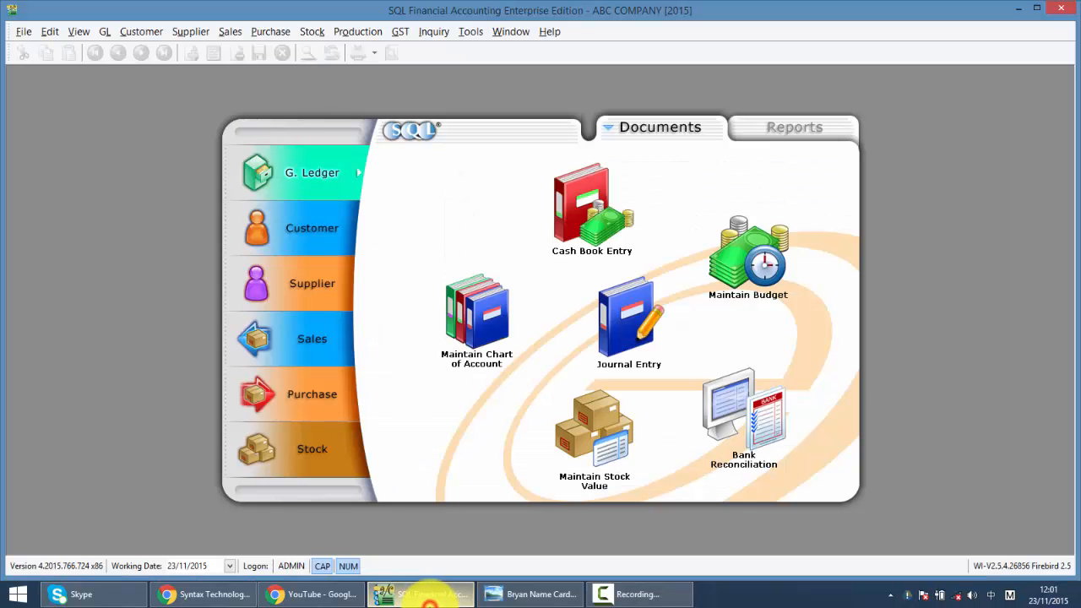
{"action": "mouse_move", "coordinate": [314, 244]}
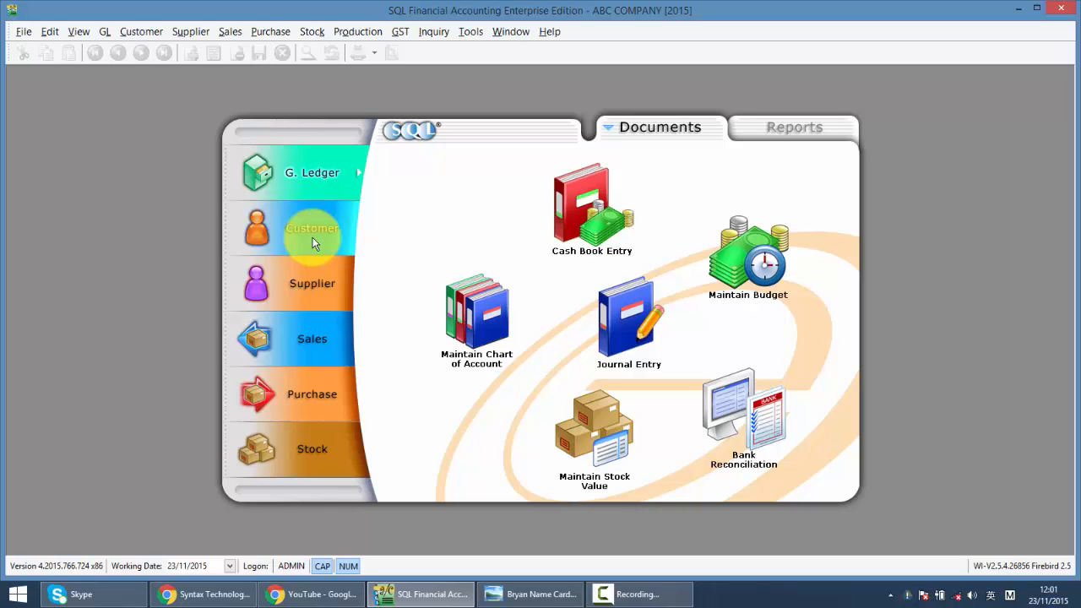
{"action": "left_click", "coordinate": [141, 31]}
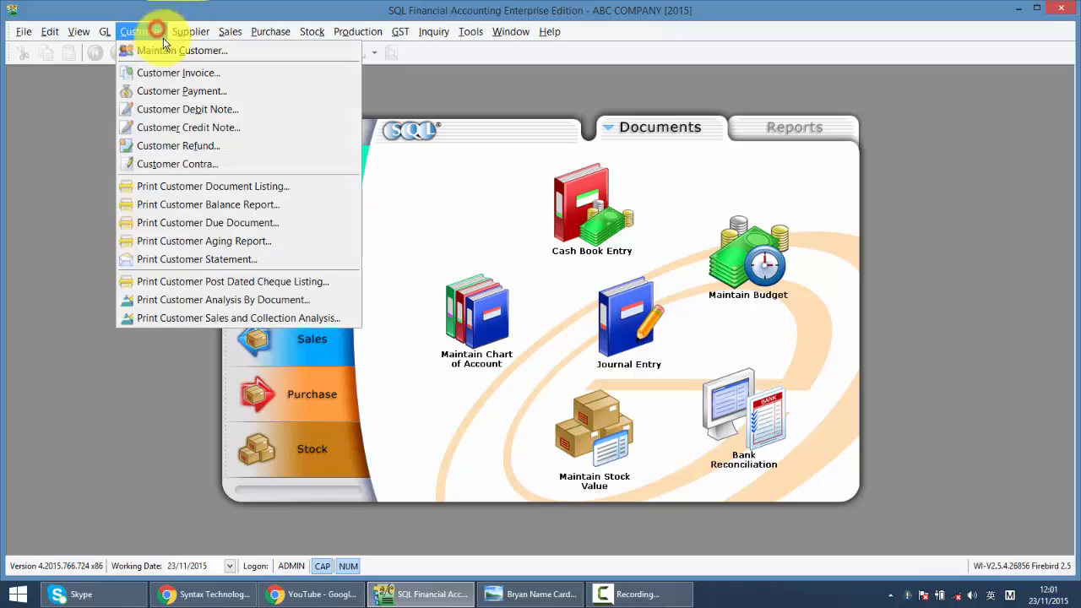
Add new customer LESLIE in Maintain Customer, then show the customer document shortcuts.
{"action": "left_click", "coordinate": [175, 49]}
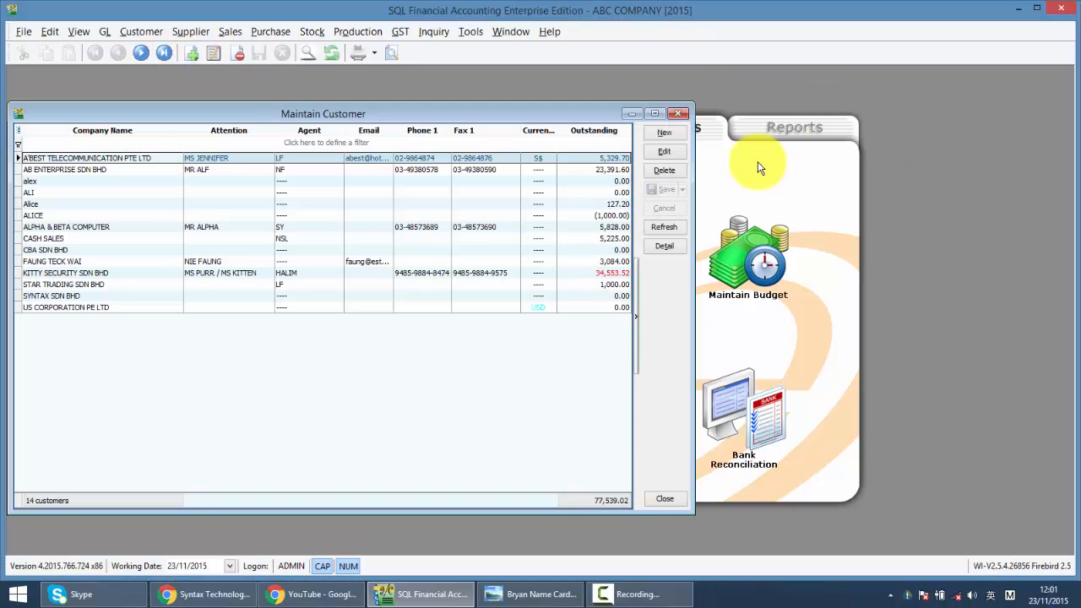
{"action": "left_click", "coordinate": [665, 132]}
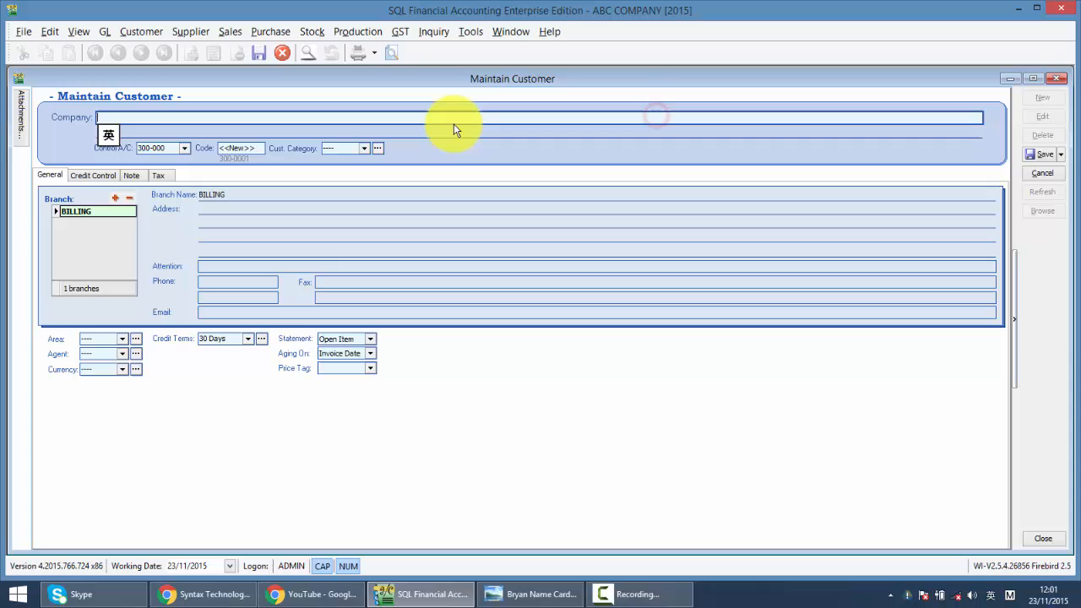
{"action": "type", "text": "LESLI"}
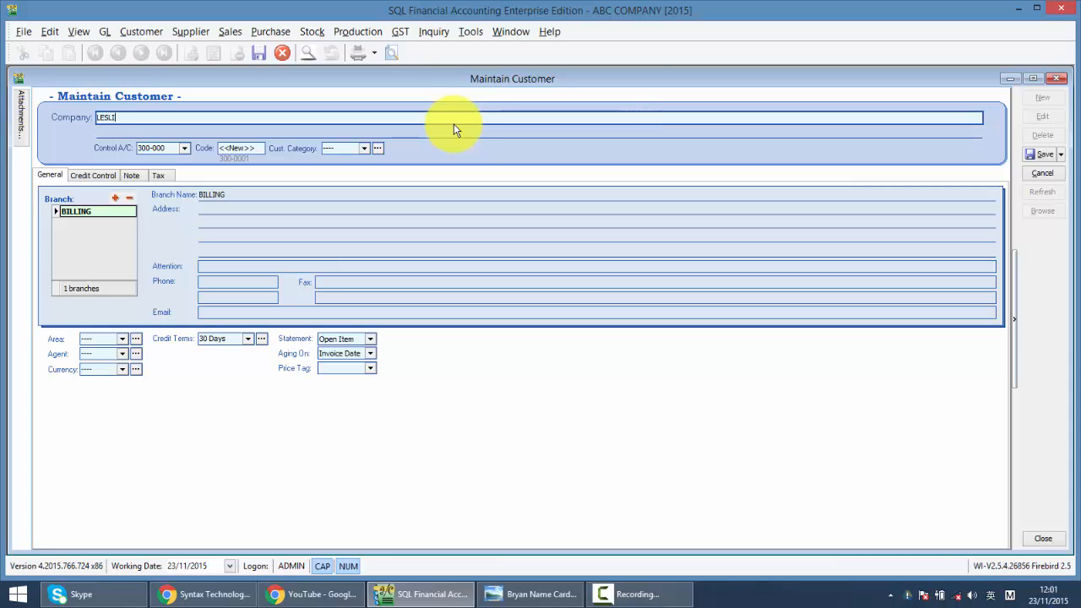
{"action": "left_click", "coordinate": [1041, 154]}
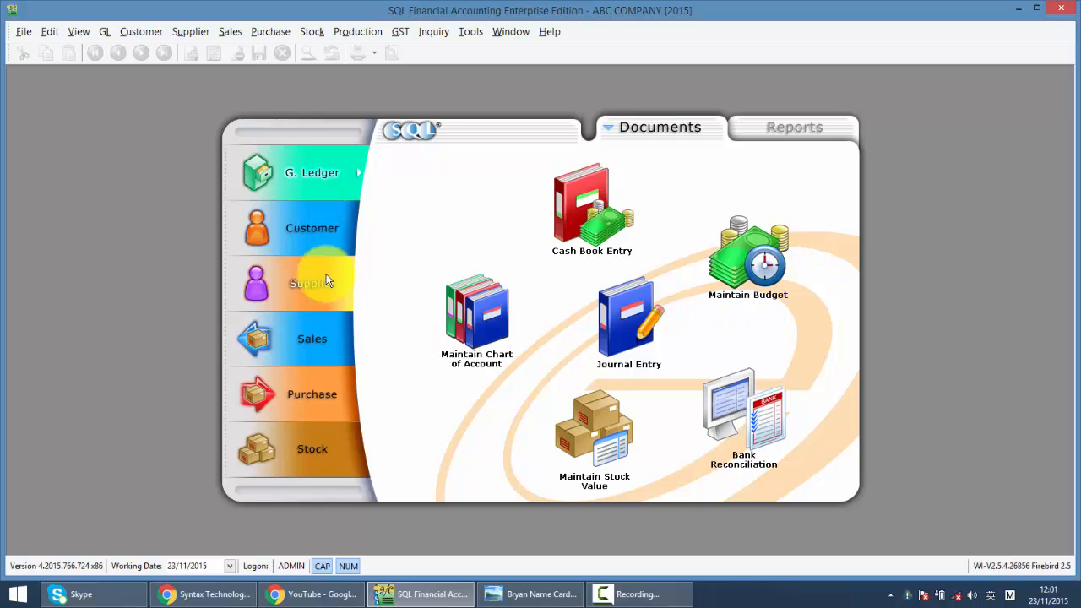
{"action": "mouse_move", "coordinate": [335, 243]}
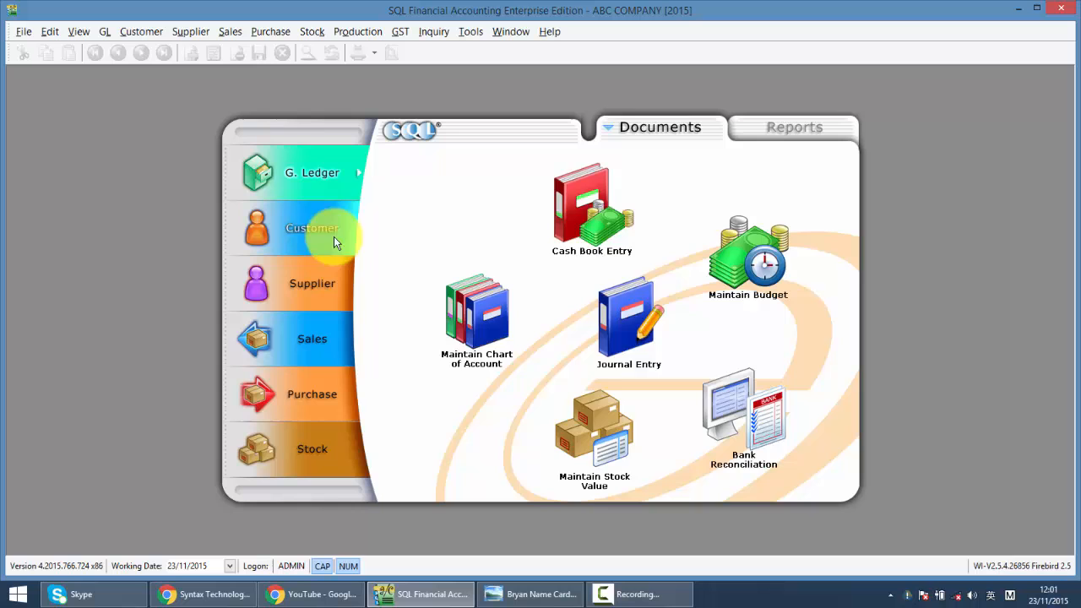
{"action": "left_click", "coordinate": [312, 228]}
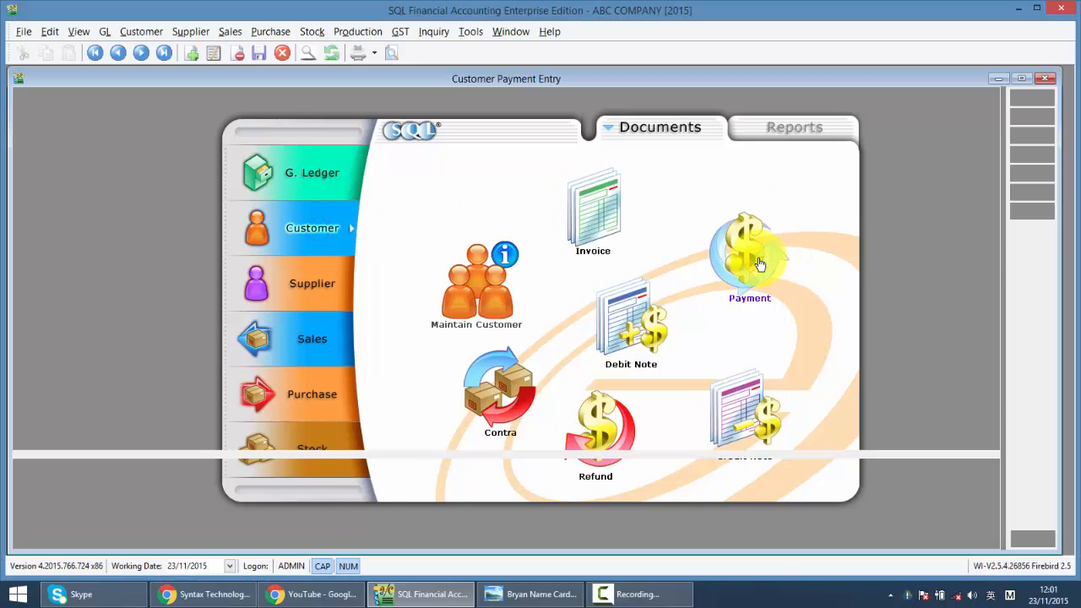
Start a customer payment for 300-L0001 with a paid amount of 1,000.00.
{"action": "left_click", "coordinate": [748, 253]}
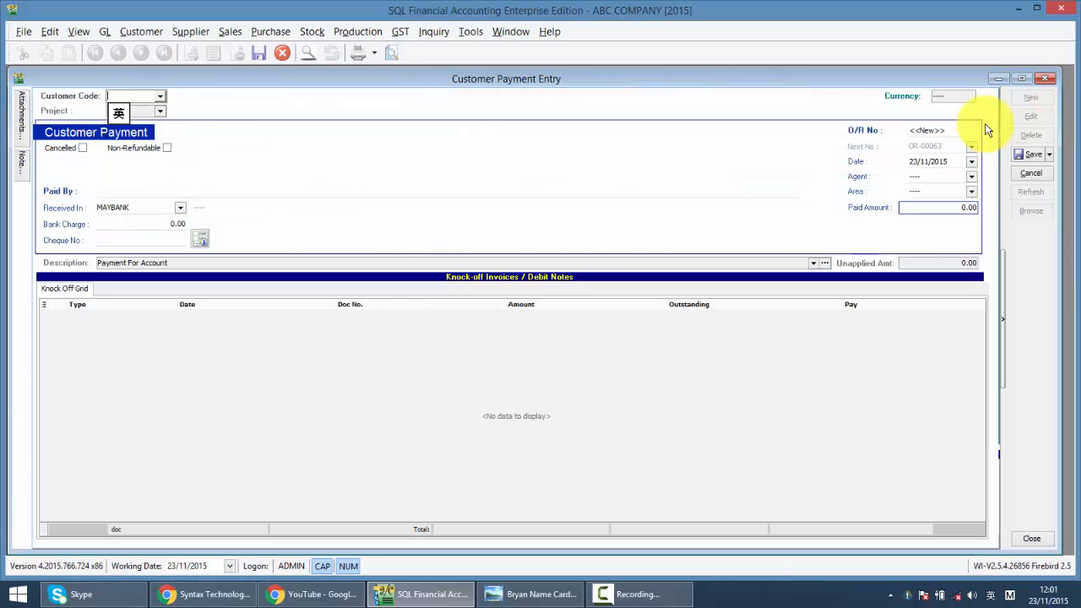
{"action": "left_click", "coordinate": [155, 95]}
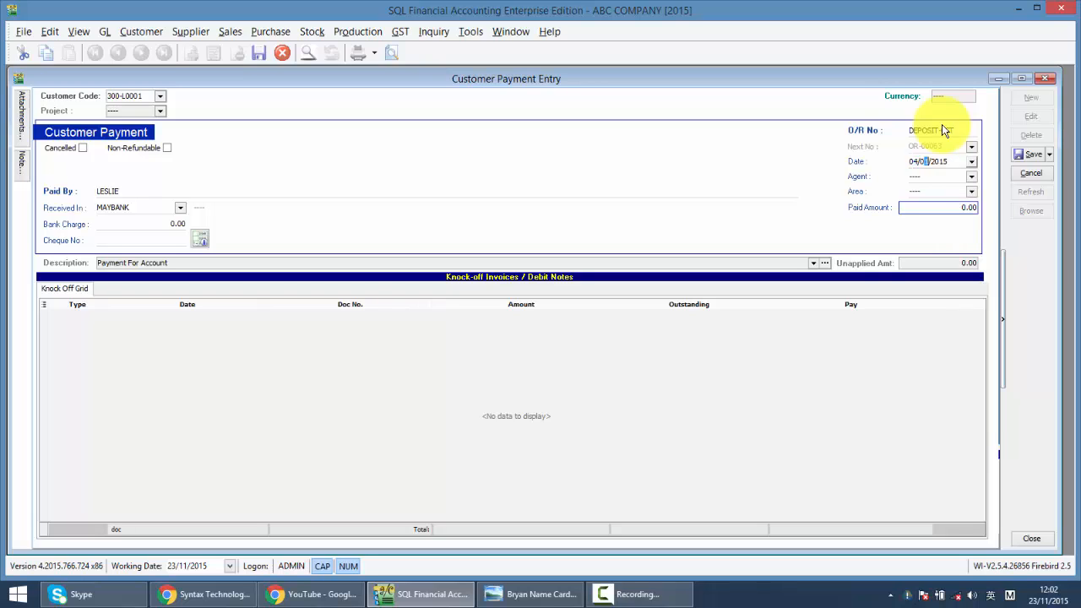
{"action": "left_click", "coordinate": [933, 208]}
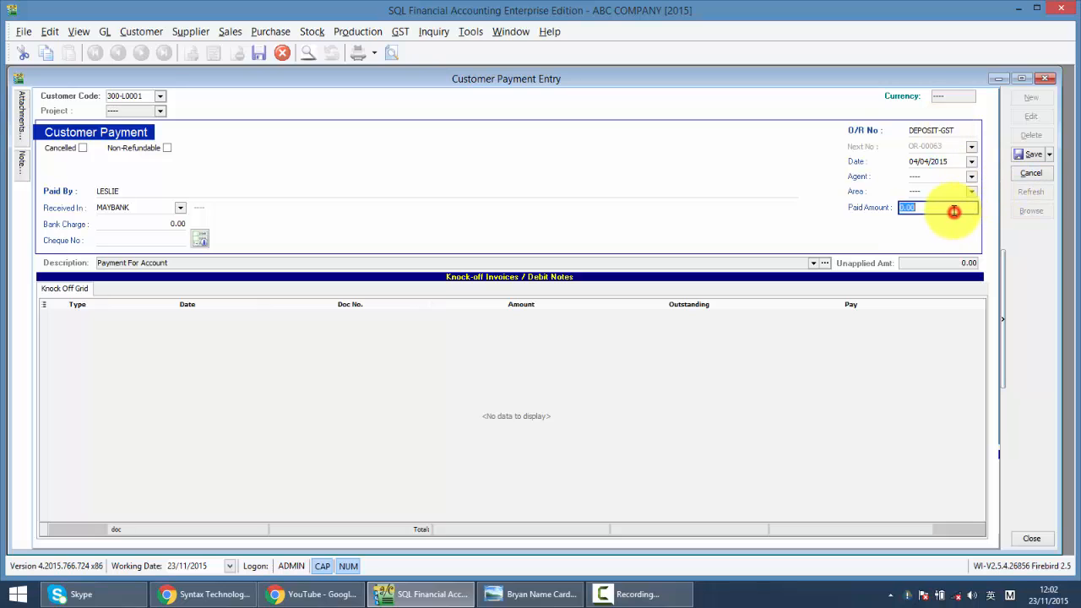
{"action": "type", "text": "1000"}
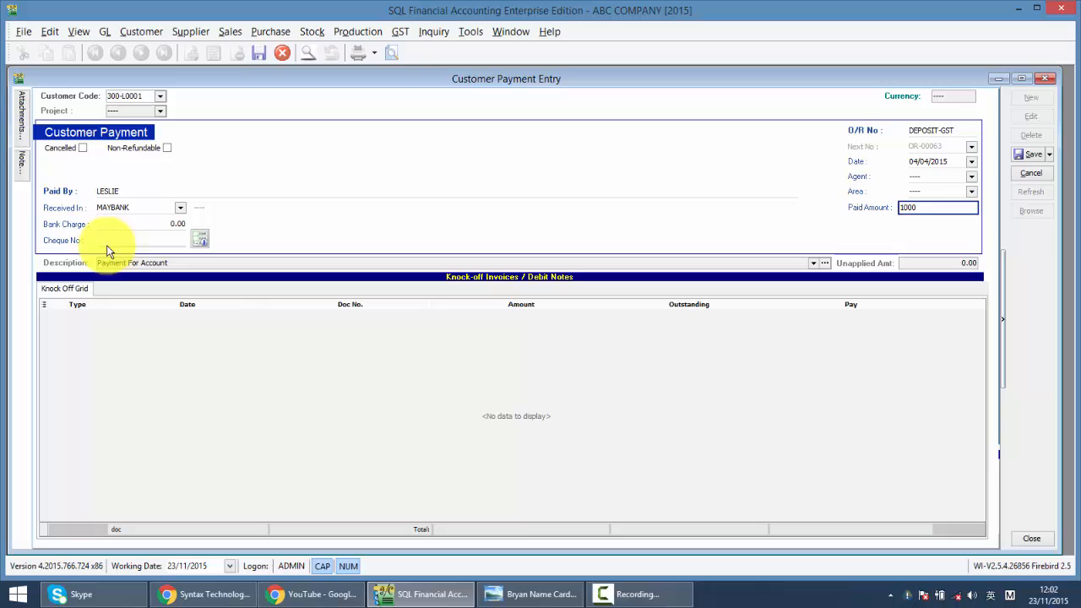
Add cheque number MBB67, mark the deposit non-refundable, save and close.
{"action": "type", "text": "MBB677677"}
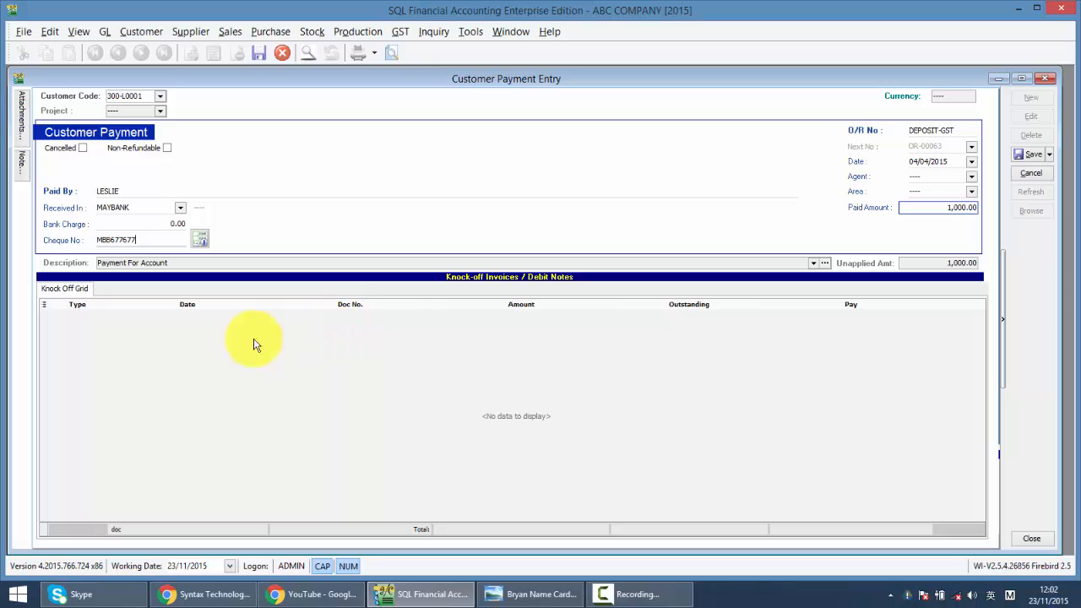
{"action": "left_click", "coordinate": [168, 148]}
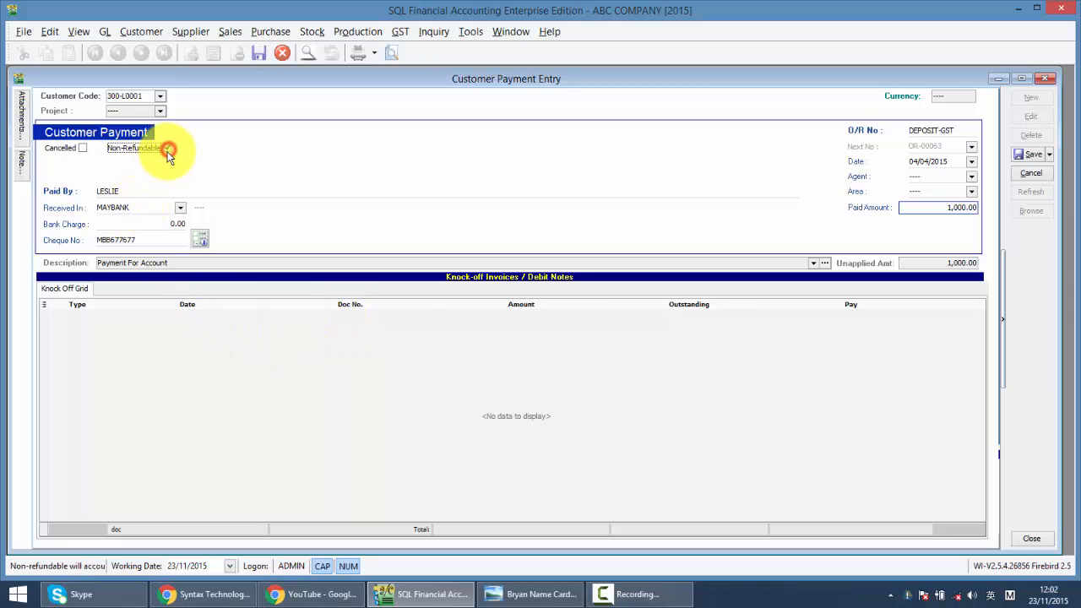
{"action": "left_click", "coordinate": [167, 148]}
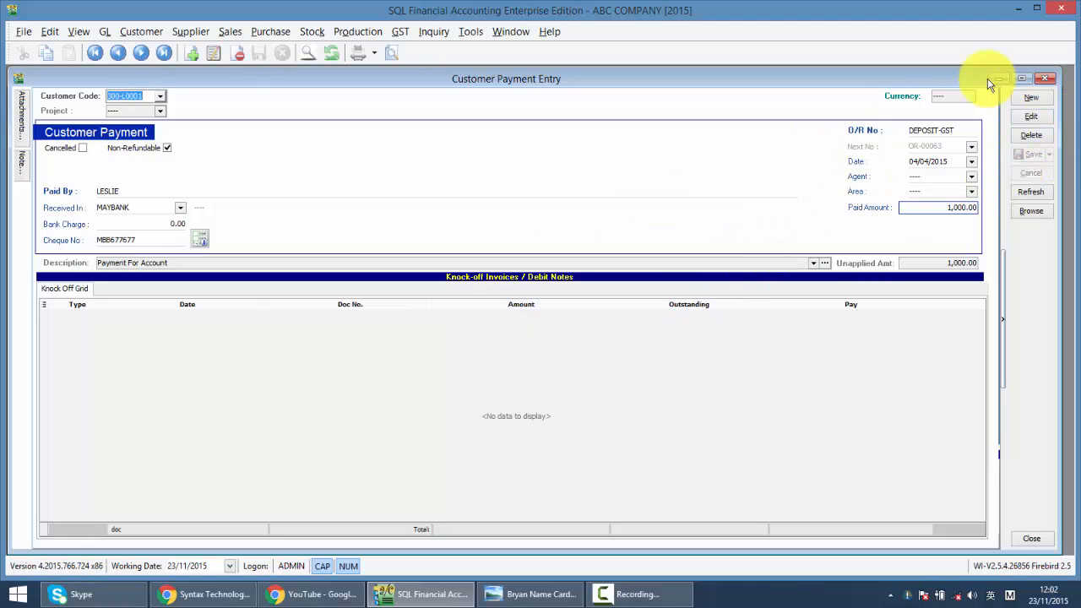
{"action": "left_click", "coordinate": [1048, 76]}
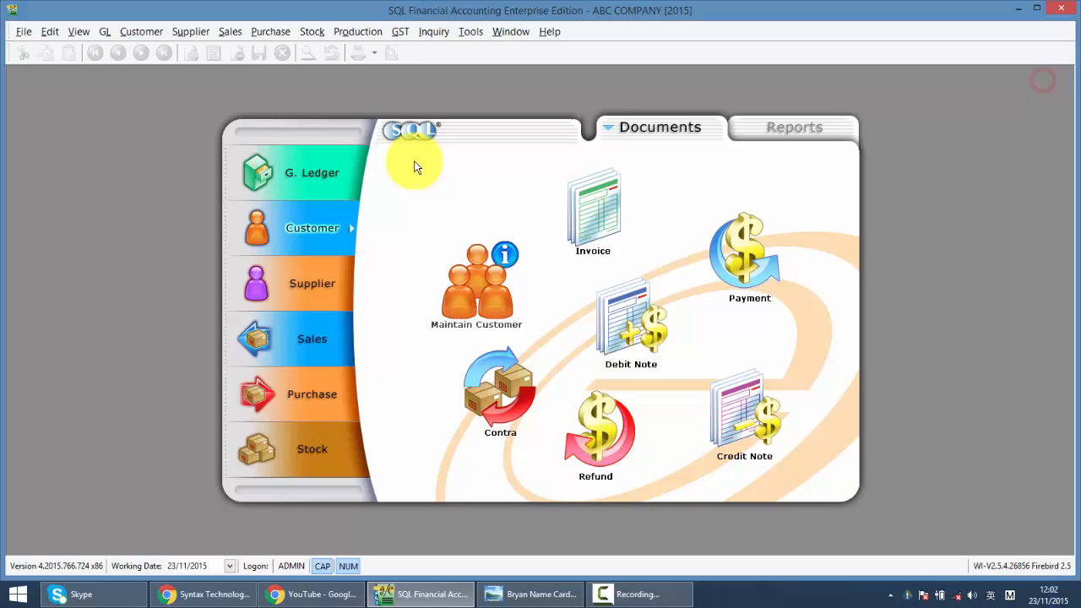
Process the 01/04/2015–30/06/2015 GST return (253.60 payable) and open its GST-03 form.
{"action": "left_click", "coordinate": [401, 31]}
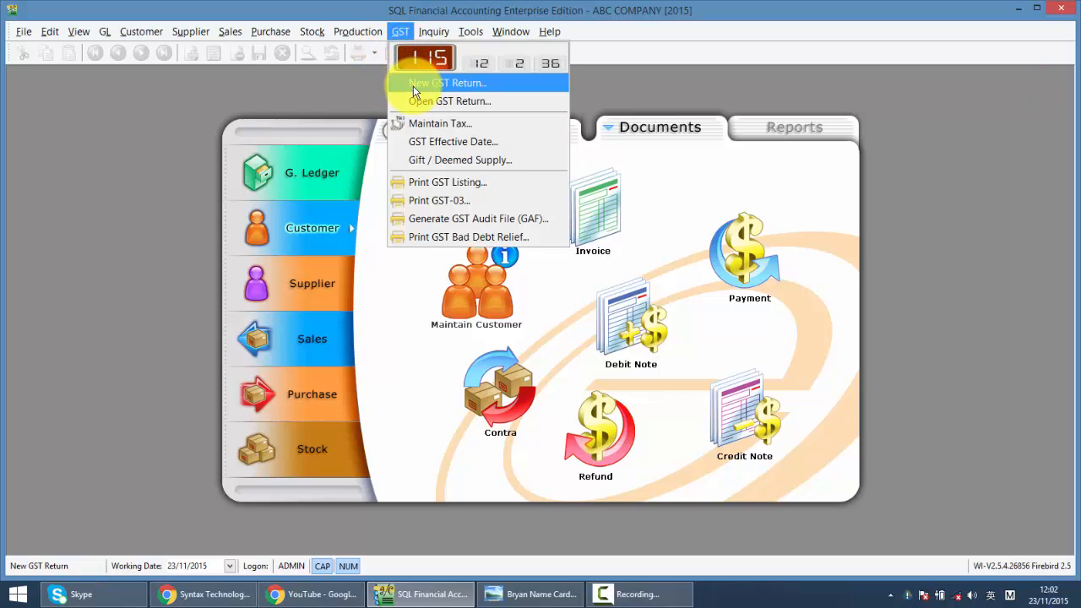
{"action": "left_click", "coordinate": [444, 82]}
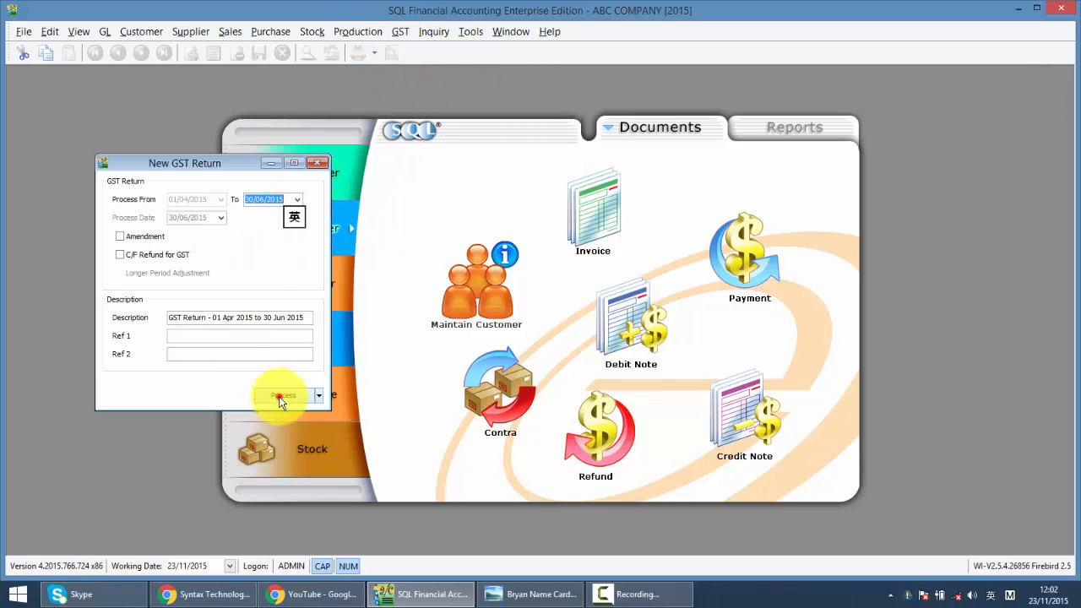
{"action": "left_click", "coordinate": [282, 395]}
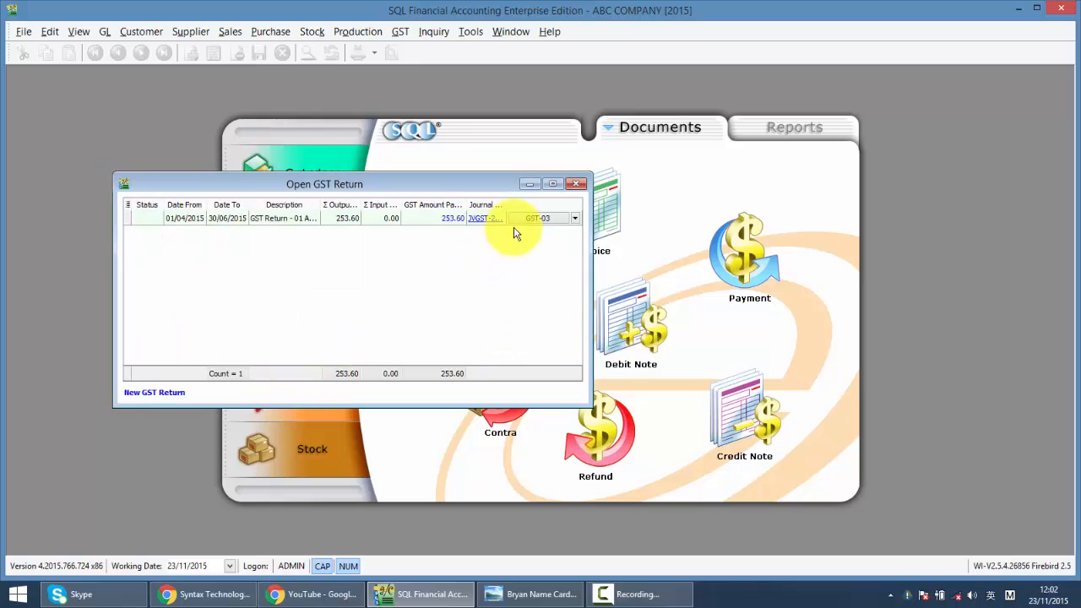
{"action": "double_click", "coordinate": [284, 218]}
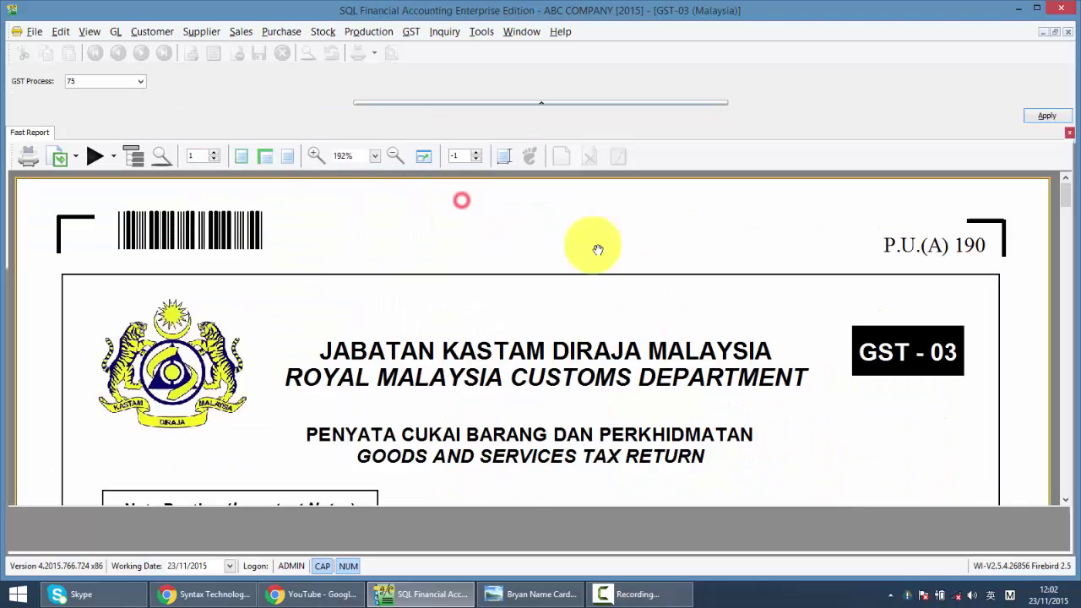
Scroll the Field 5b listing to check DEPOSIT-GST's 56.60 tax on 943.40.
{"action": "scroll", "scroll_direction": "down", "scroll_amount": 3}
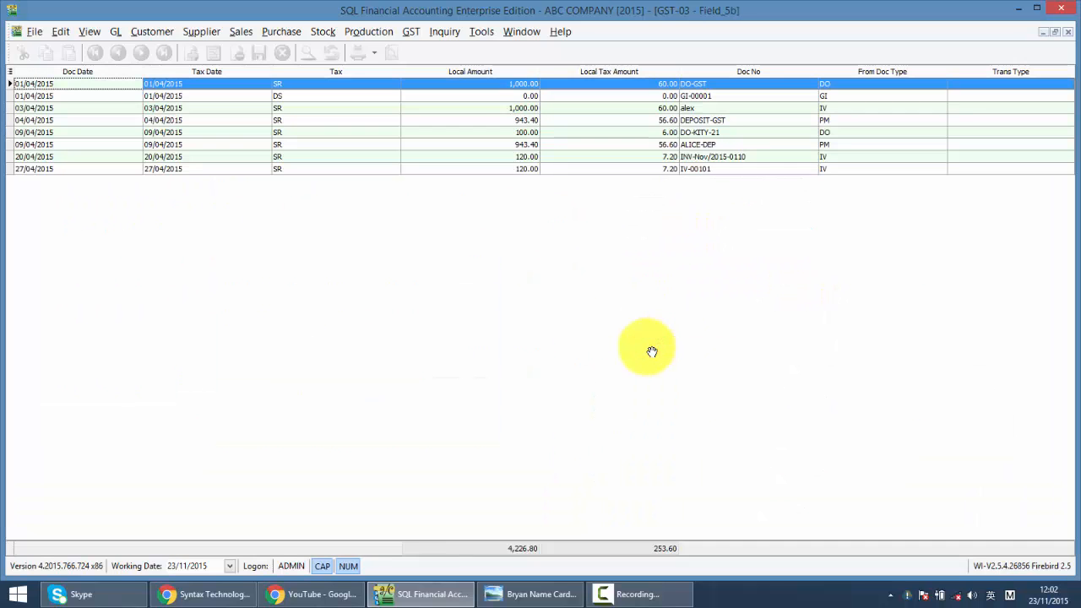
{"action": "mouse_move", "coordinate": [672, 230]}
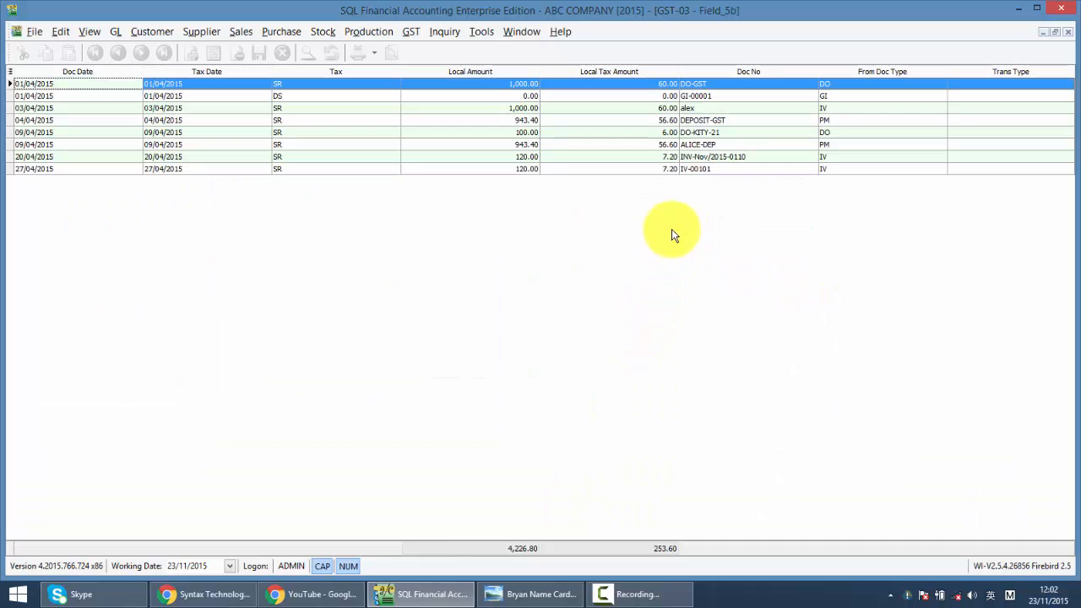
{"action": "mouse_move", "coordinate": [677, 224]}
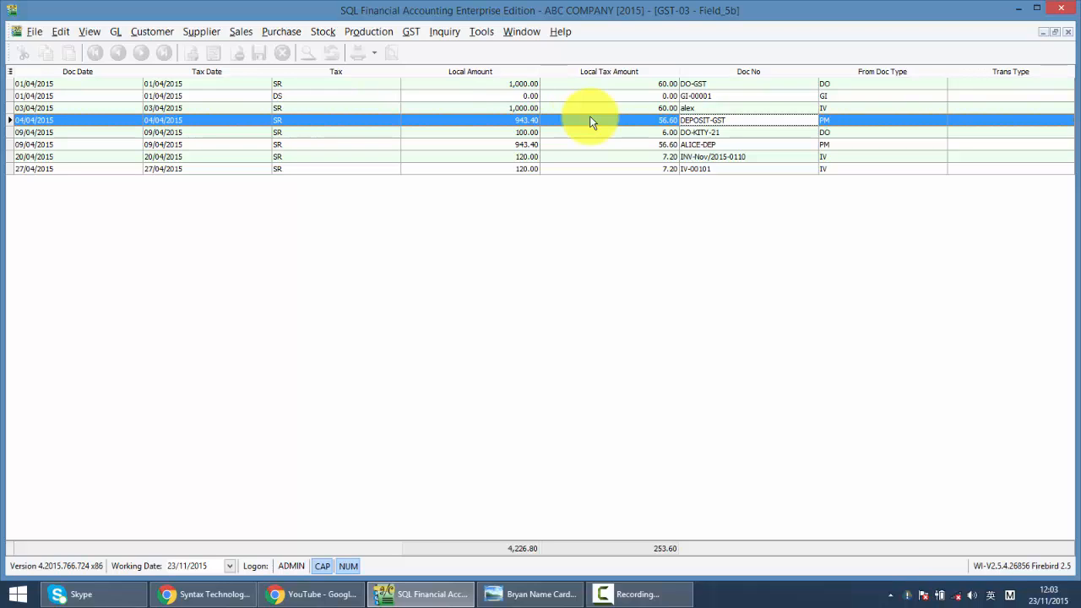
{"action": "mouse_move", "coordinate": [477, 128]}
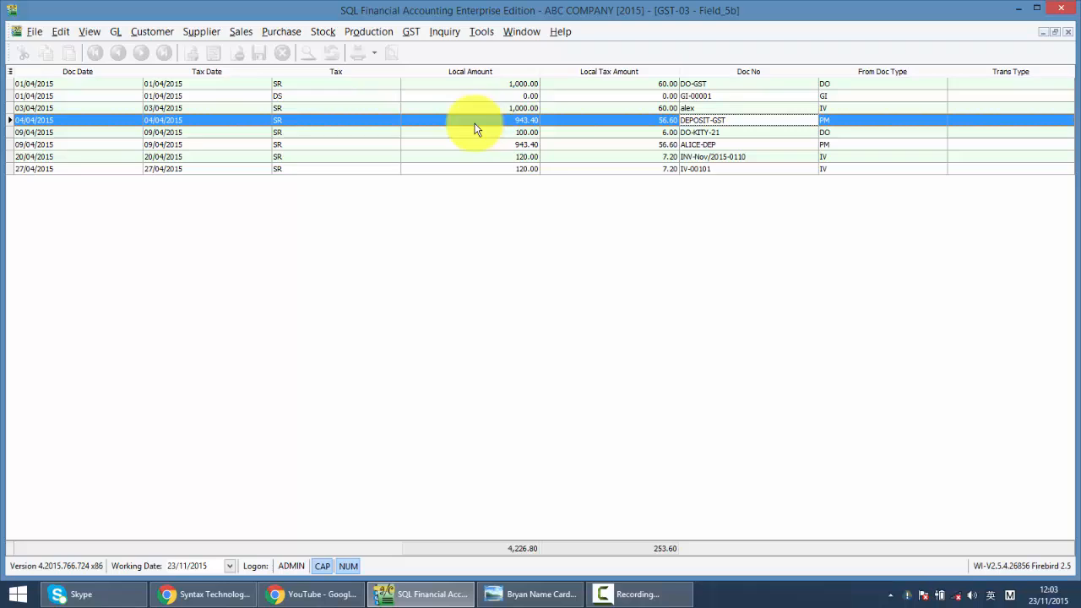
{"action": "mouse_move", "coordinate": [640, 126]}
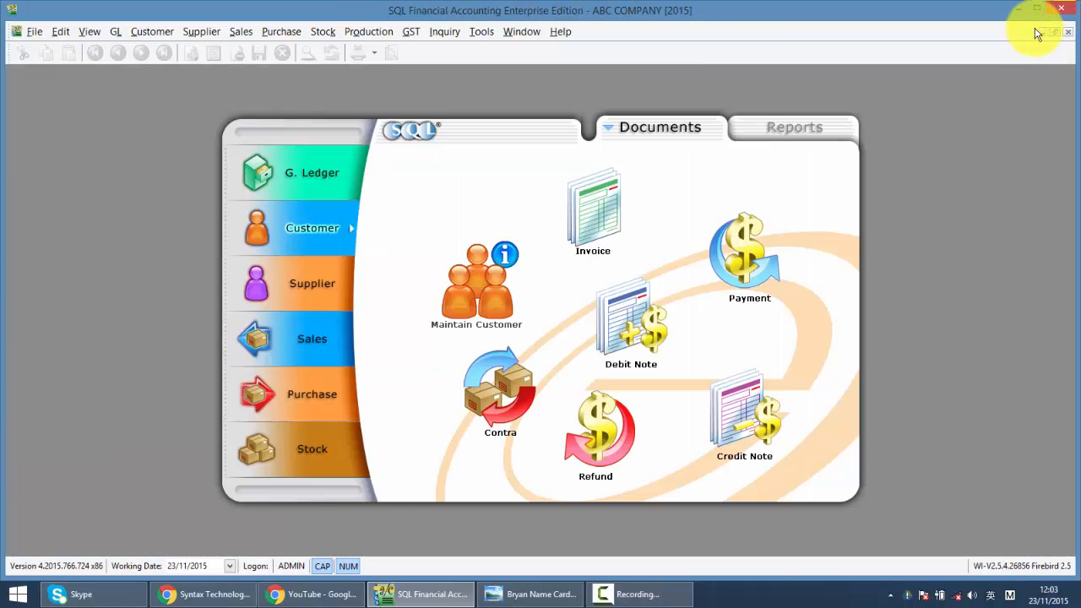
Save invoice INV-LESLIE for item M-PRE-120 at 2,000.00, totalling 2,120.00 with GST.
{"action": "left_click", "coordinate": [312, 339]}
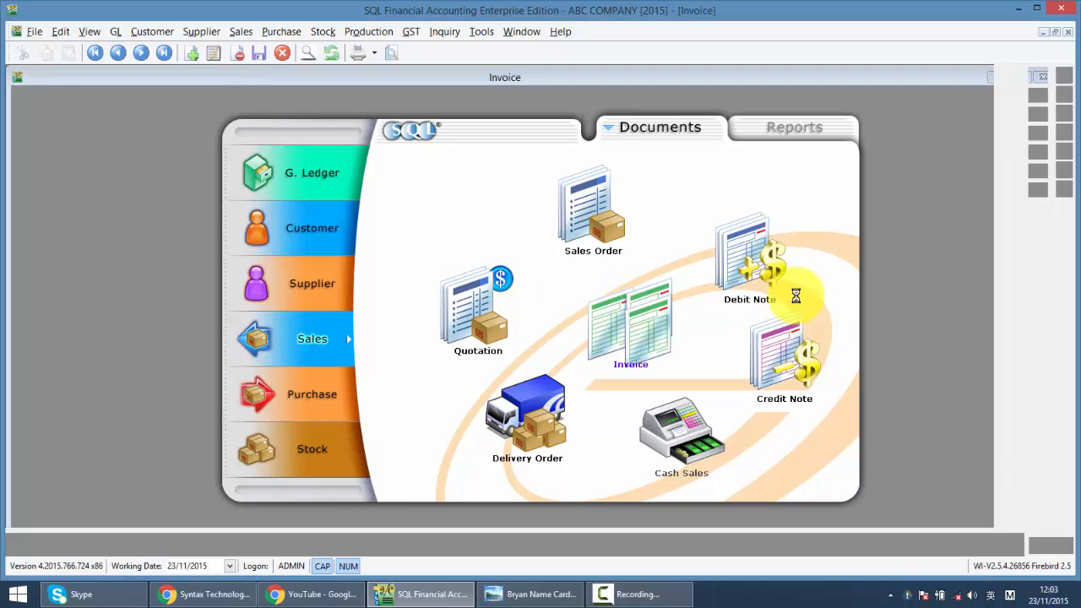
{"action": "left_click", "coordinate": [630, 325]}
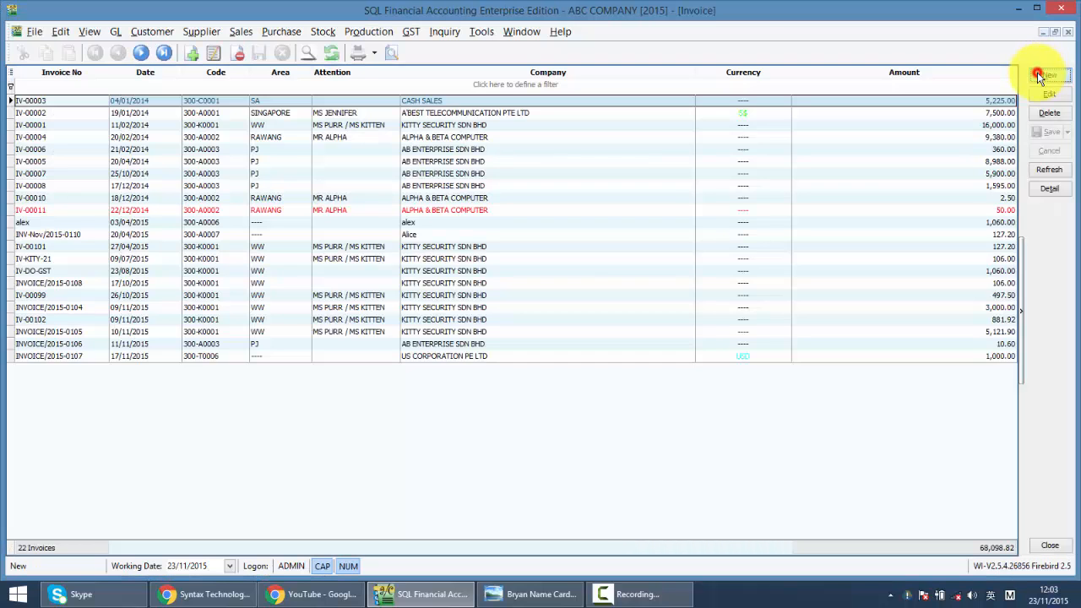
{"action": "left_click", "coordinate": [1047, 76]}
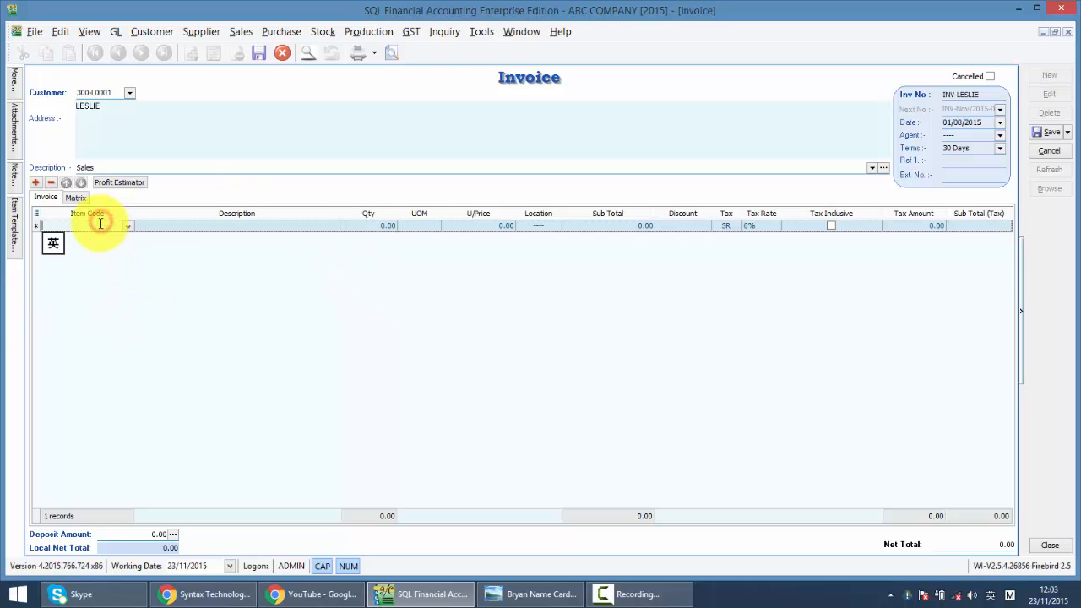
{"action": "type", "text": "M-PRE-120"}
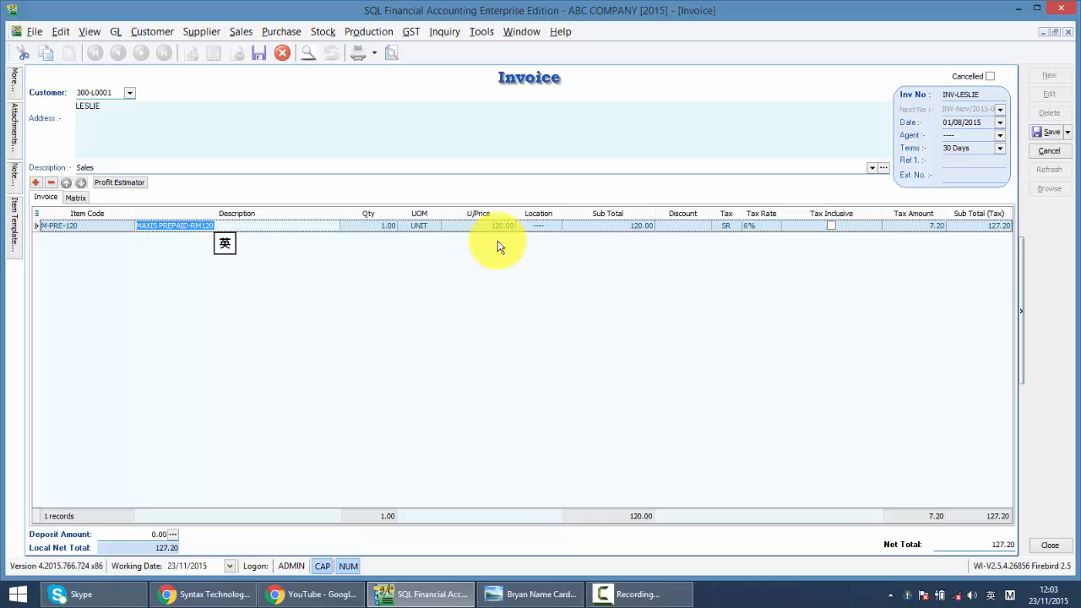
{"action": "type", "text": "2000.00"}
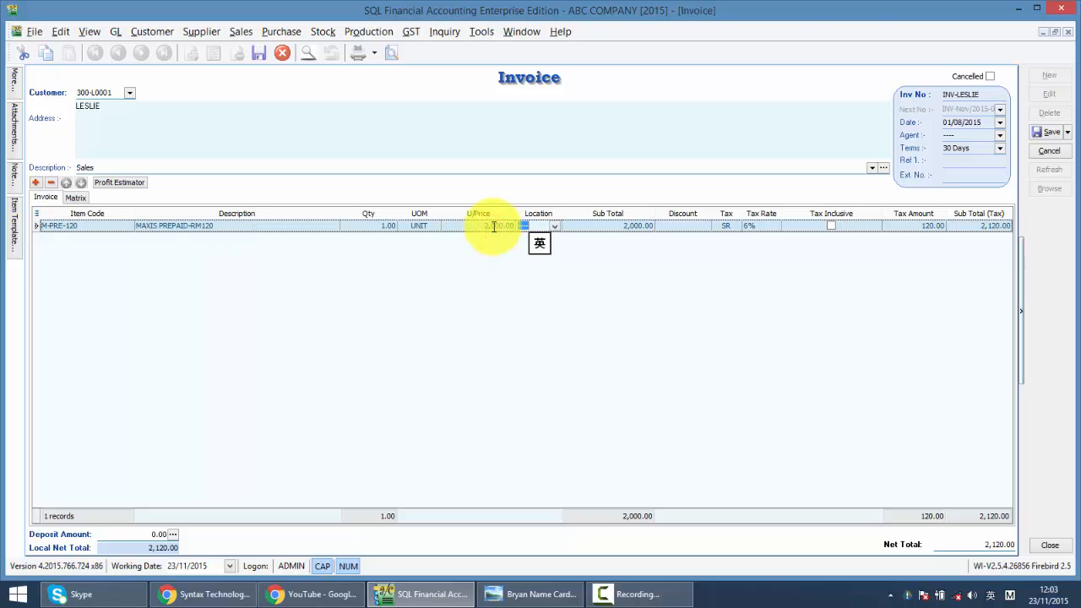
{"action": "left_click", "coordinate": [1053, 134]}
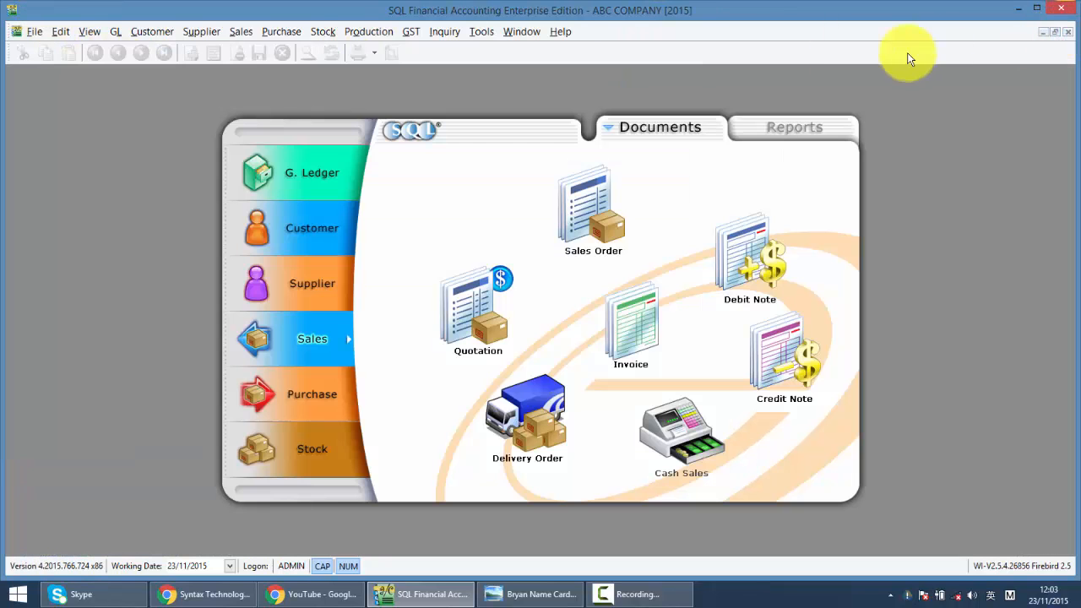
Open the customer payment list and filter the Customer column by 'LES'.
{"action": "left_click", "coordinate": [312, 227]}
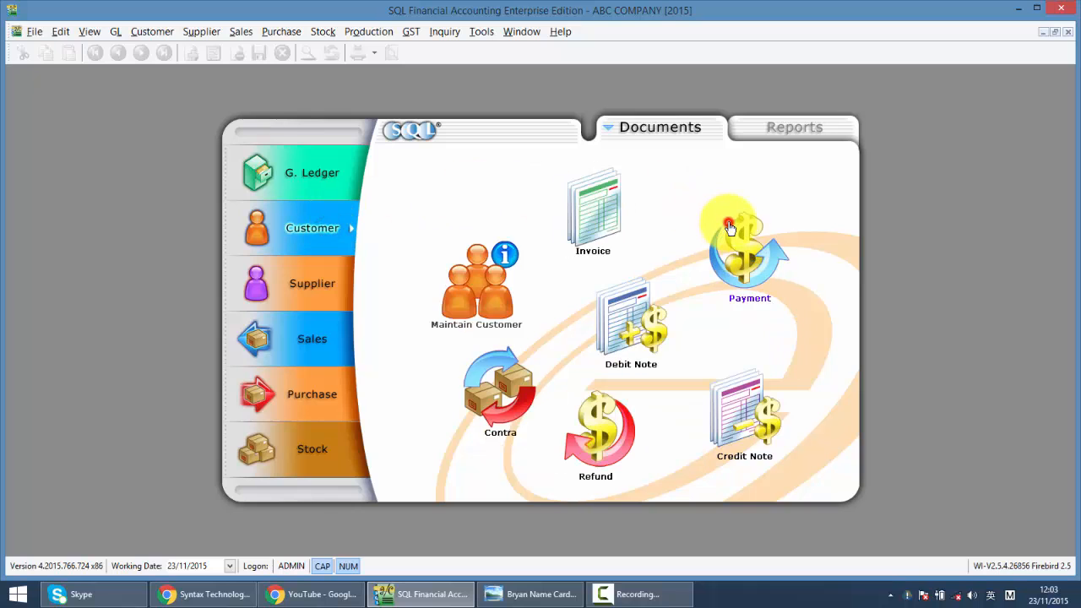
{"action": "left_click", "coordinate": [747, 245]}
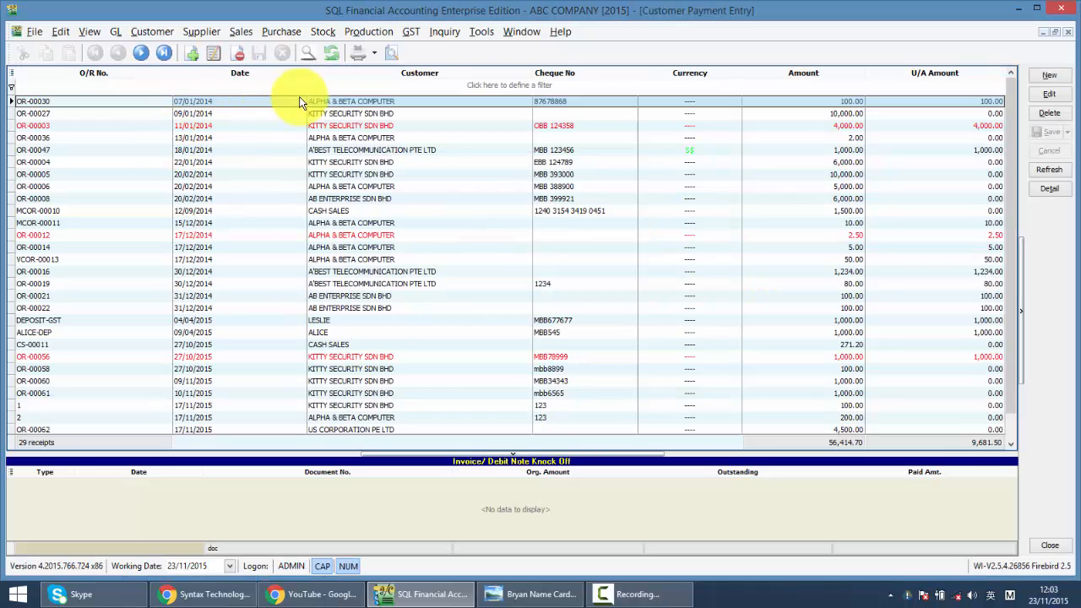
{"action": "type", "text": "LES"}
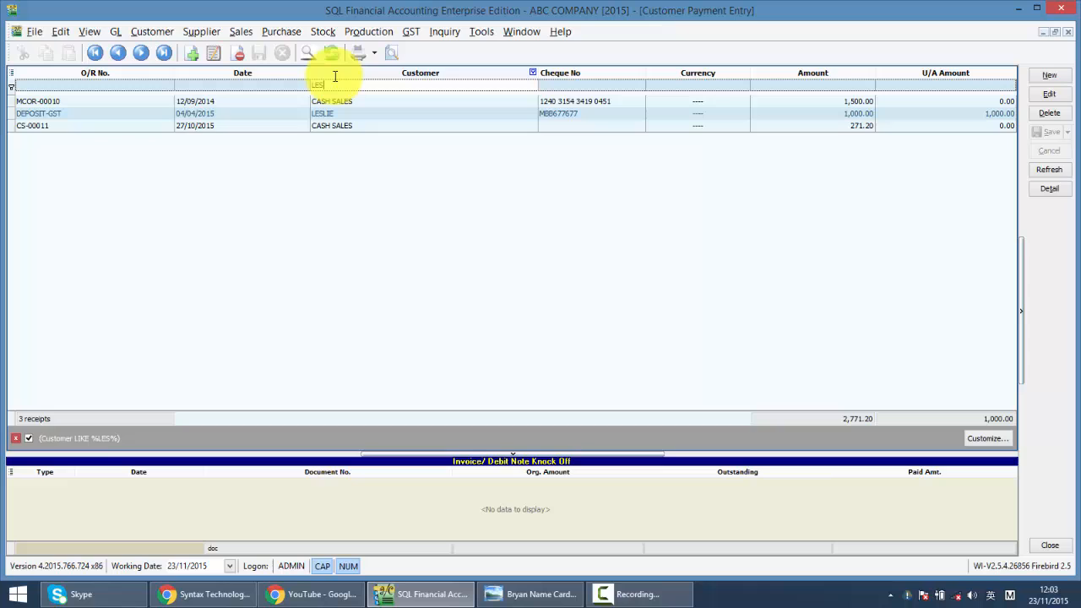
{"action": "mouse_move", "coordinate": [921, 108]}
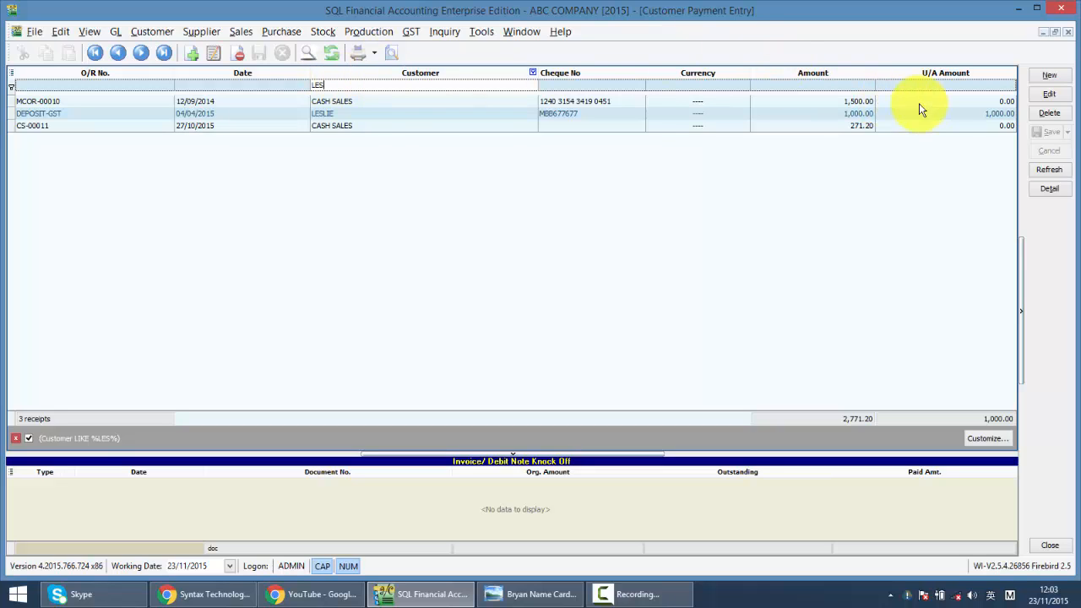
{"action": "mouse_move", "coordinate": [969, 81]}
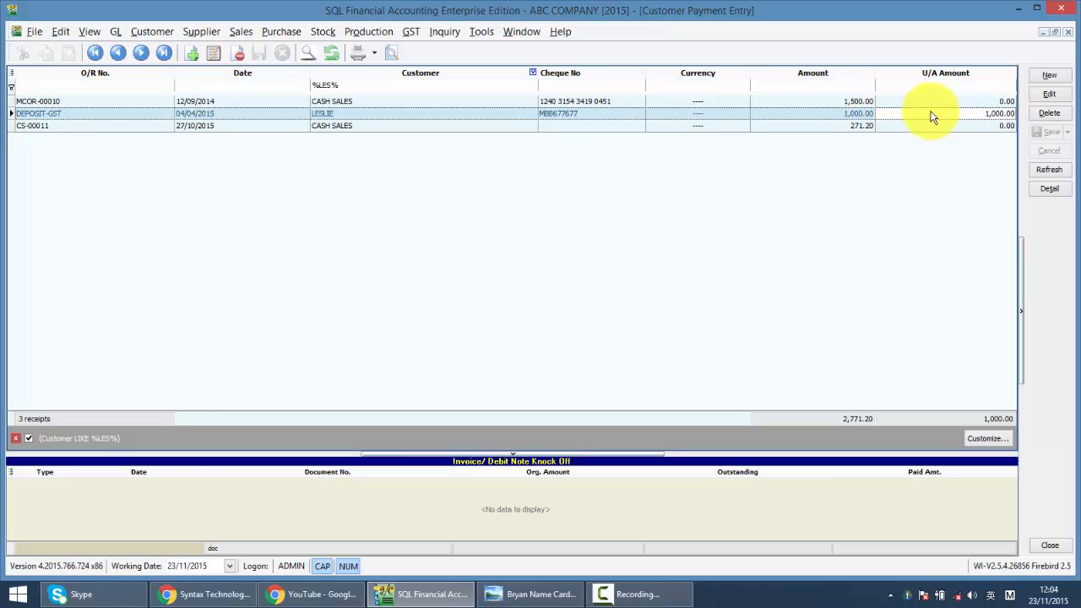
{"action": "mouse_move", "coordinate": [941, 118]}
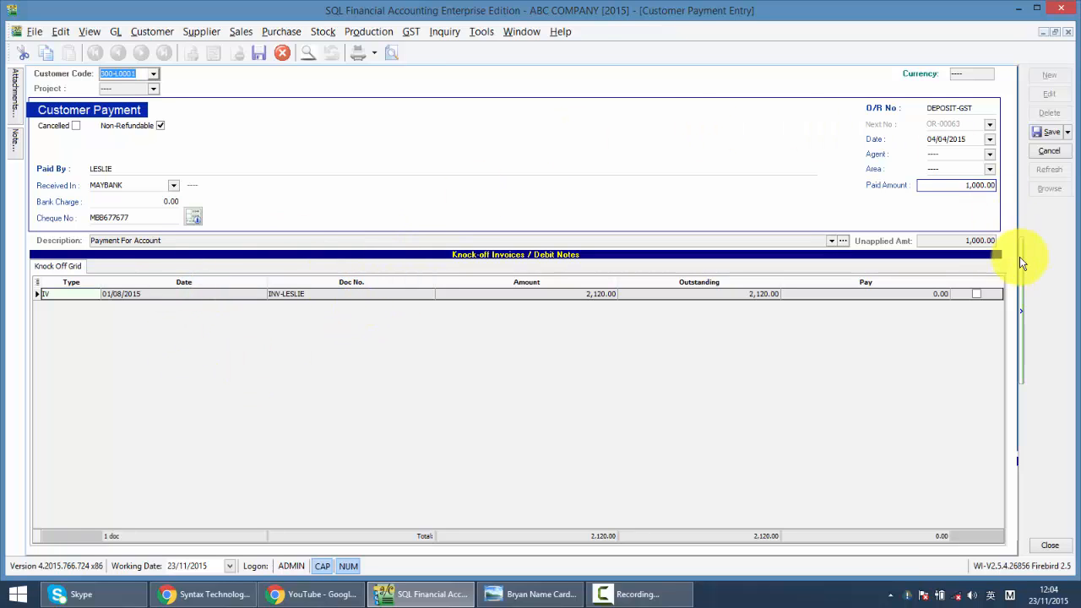
Knock off DEPOSIT-GST's 1,000.00 against INV-LESLIE and save, leaving 1,120.00 outstanding.
{"action": "left_click", "coordinate": [976, 293]}
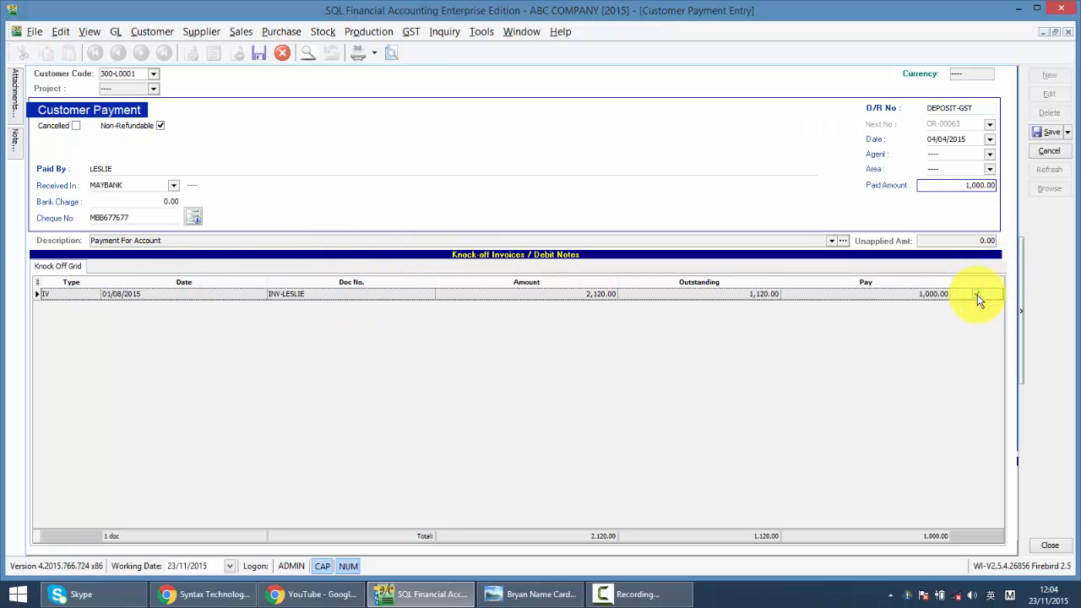
{"action": "left_click", "coordinate": [975, 293]}
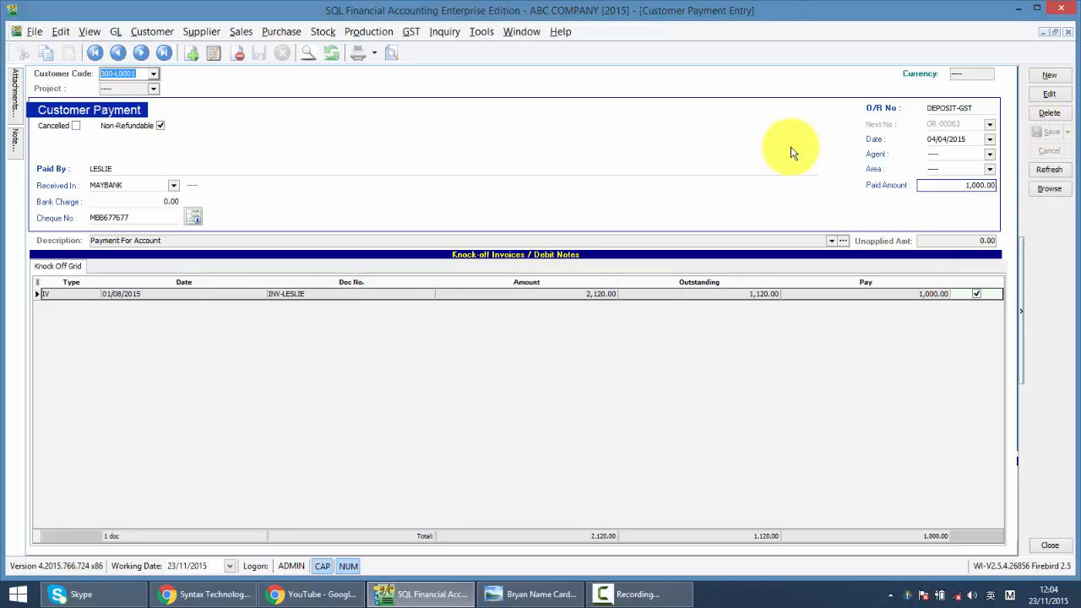
{"action": "left_click", "coordinate": [410, 31]}
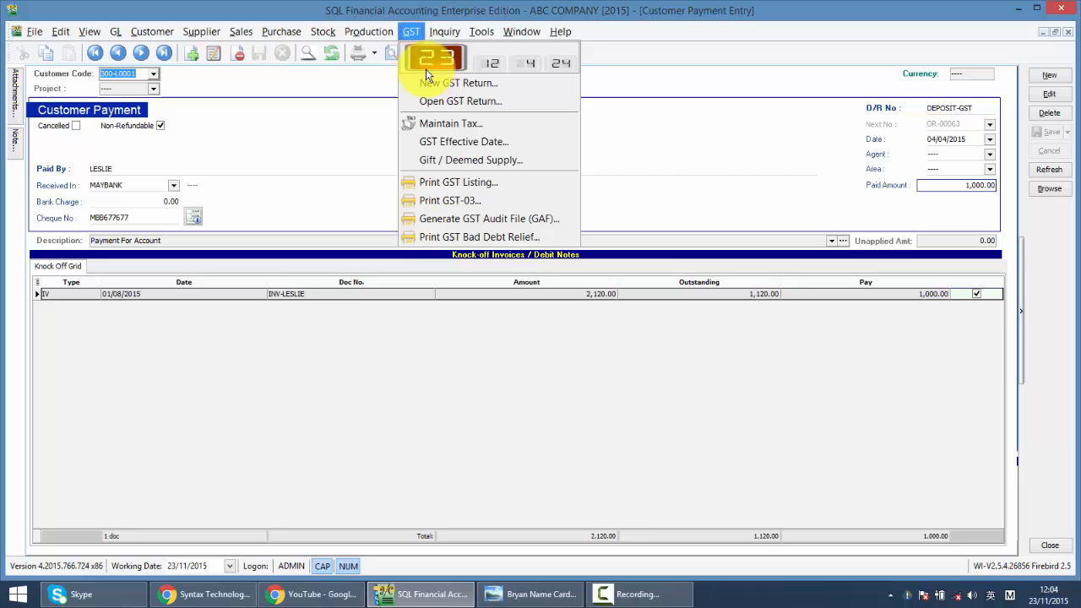
Process the July–September 2015 GST return (116.20 payable) and review its Field 5b listing.
{"action": "left_click", "coordinate": [455, 81]}
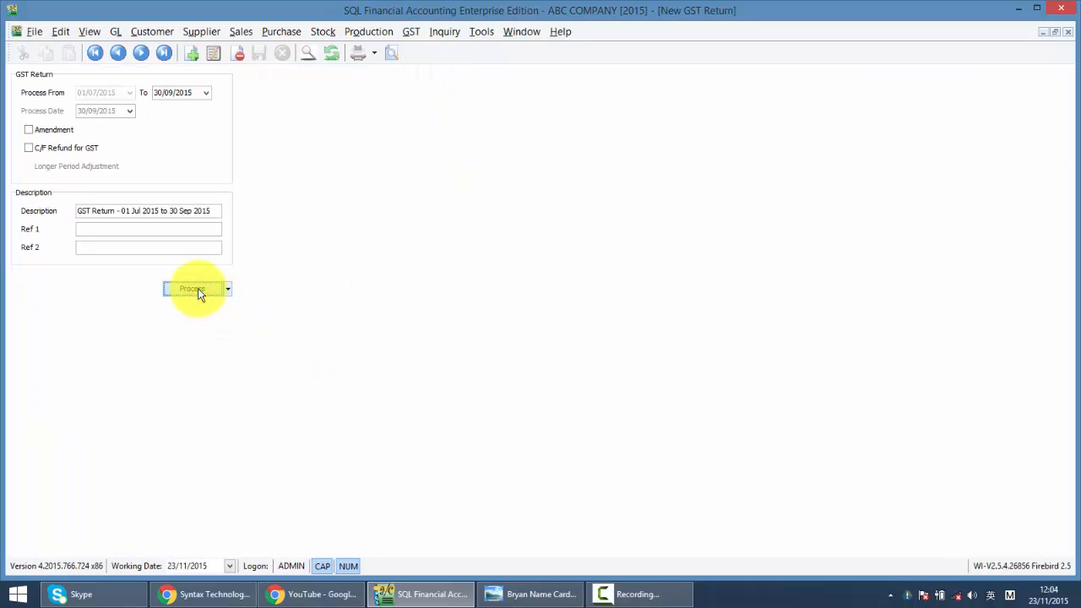
{"action": "left_click", "coordinate": [191, 289]}
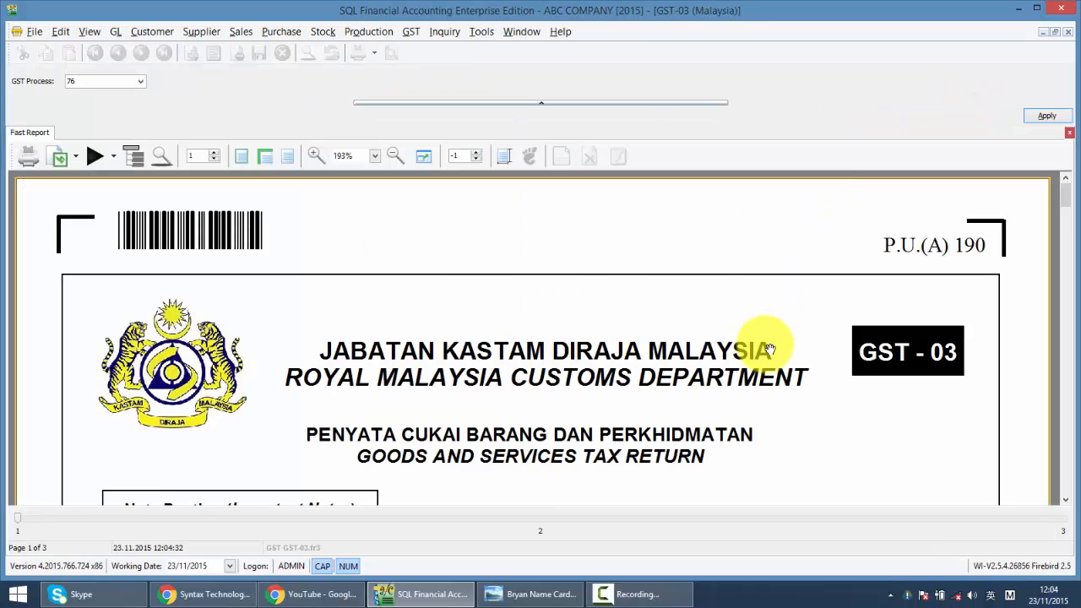
{"action": "scroll", "scroll_direction": "down", "scroll_amount": 3}
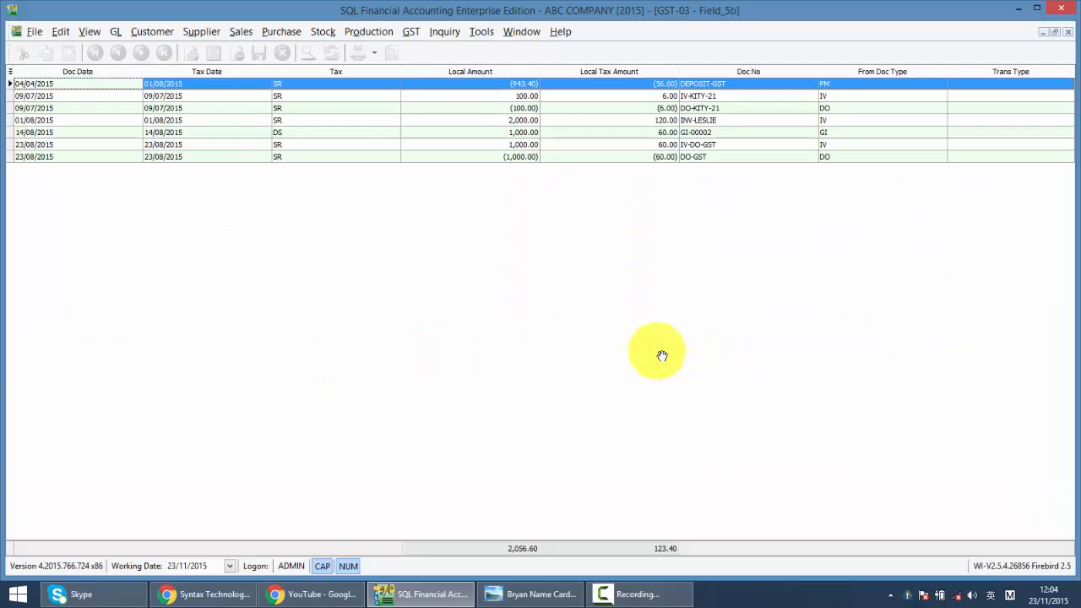
{"action": "mouse_move", "coordinate": [652, 198]}
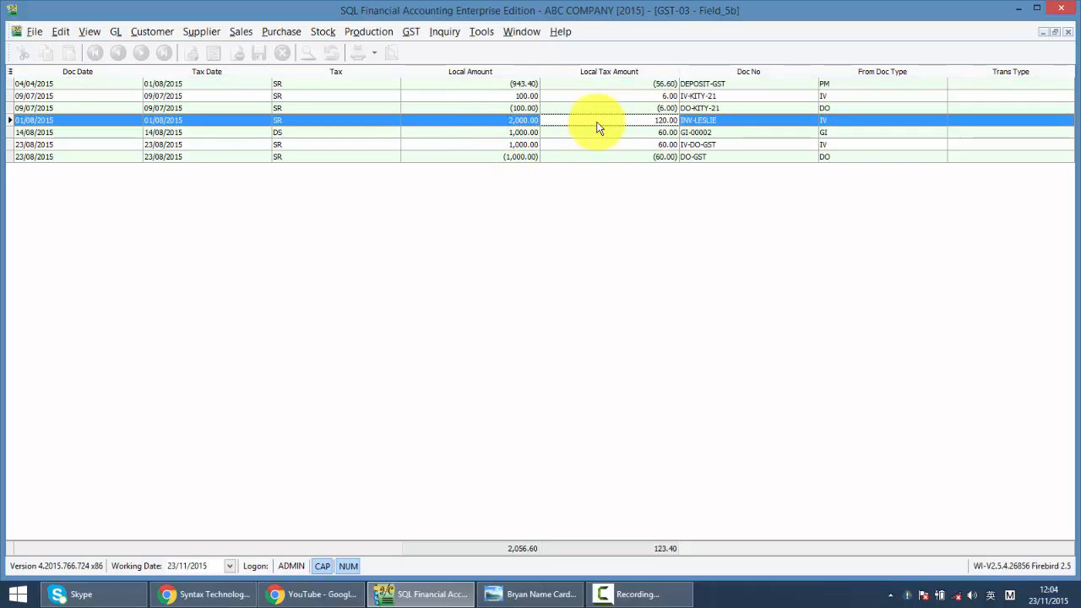
{"action": "mouse_move", "coordinate": [573, 125]}
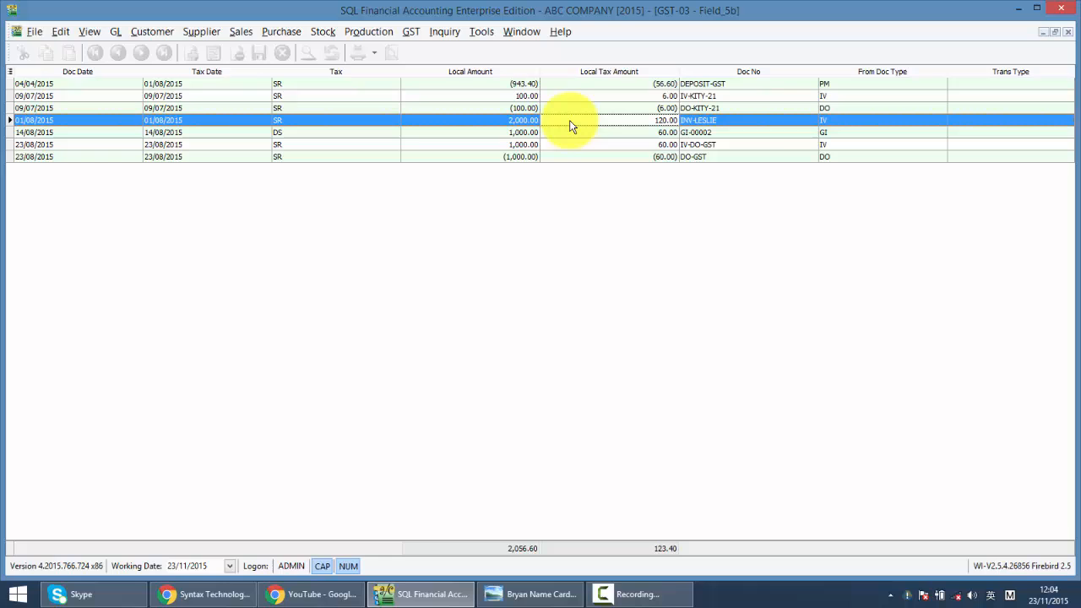
{"action": "mouse_move", "coordinate": [561, 125]}
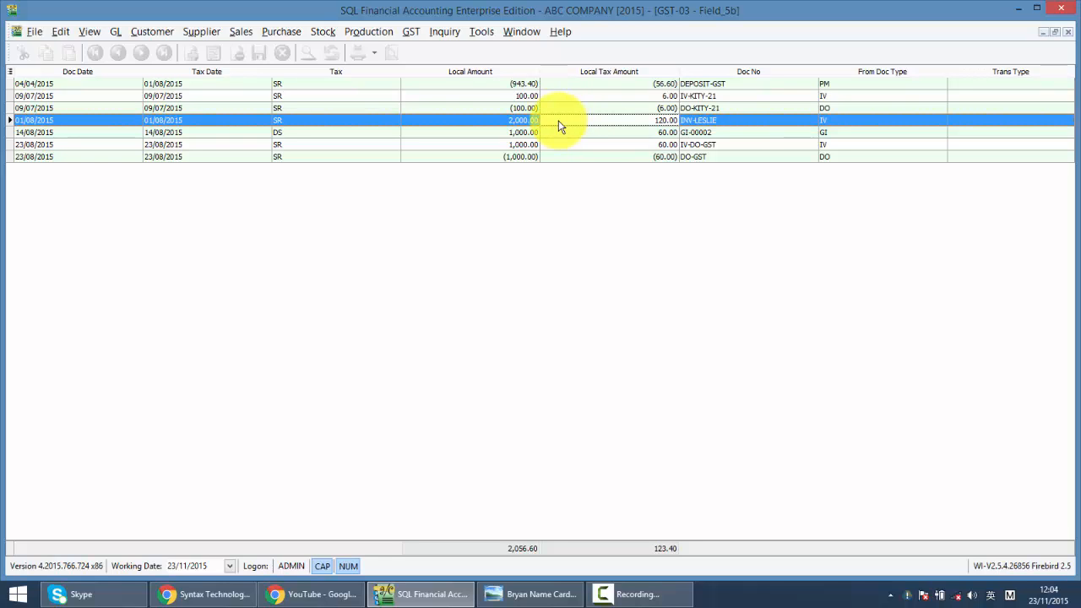
{"action": "mouse_move", "coordinate": [589, 88]}
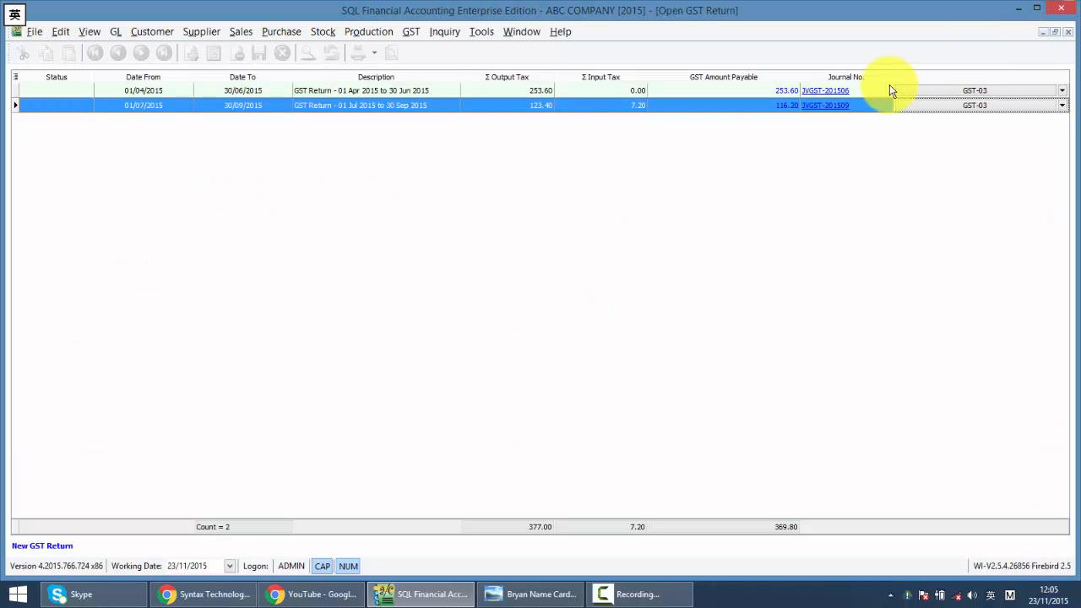
{"action": "left_click", "coordinate": [184, 593]}
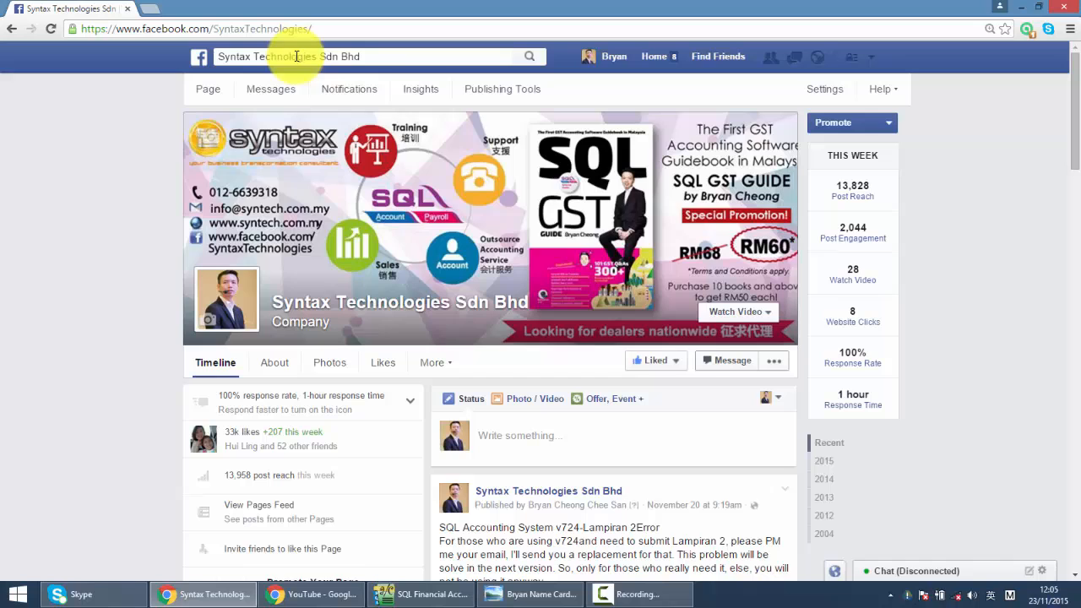
Scroll the Syntax Technologies Facebook page down to its About and Photos sections.
{"action": "left_click", "coordinate": [656, 360]}
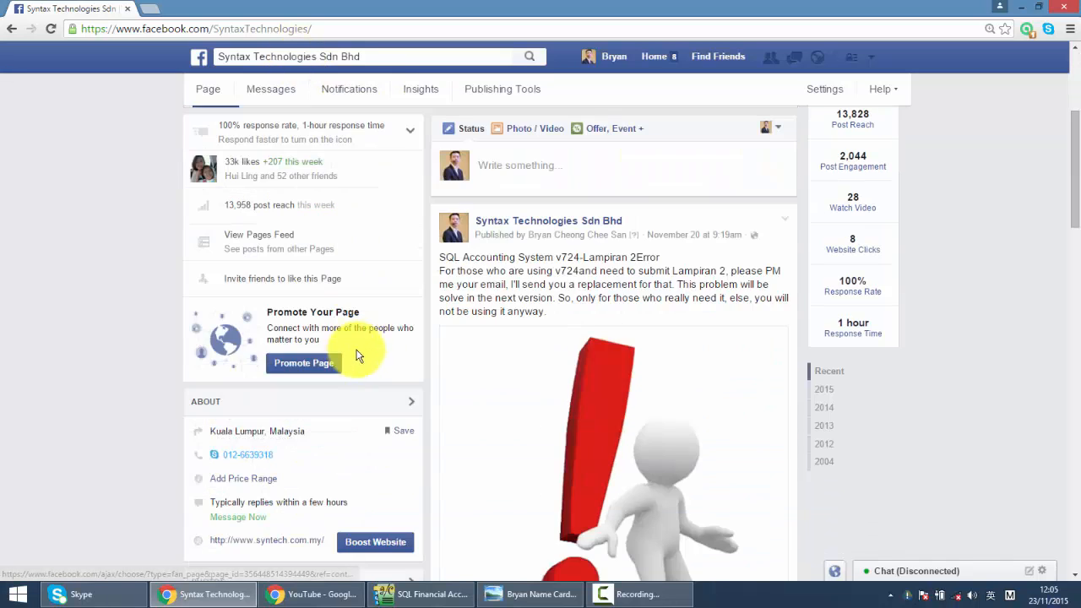
{"action": "scroll", "scroll_direction": "down", "scroll_amount": 3}
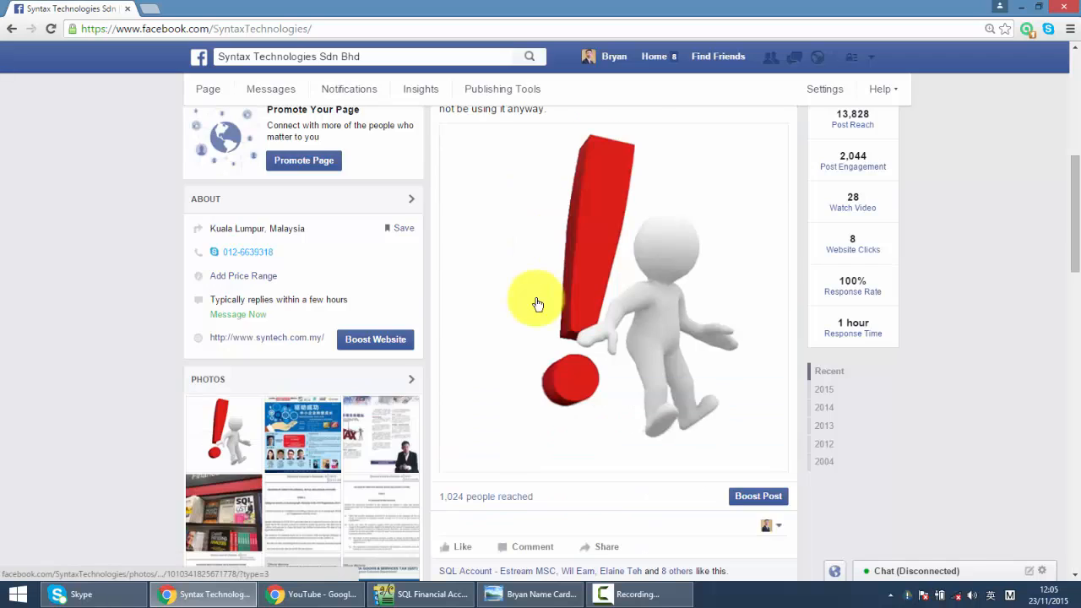
{"action": "mouse_move", "coordinate": [414, 352]}
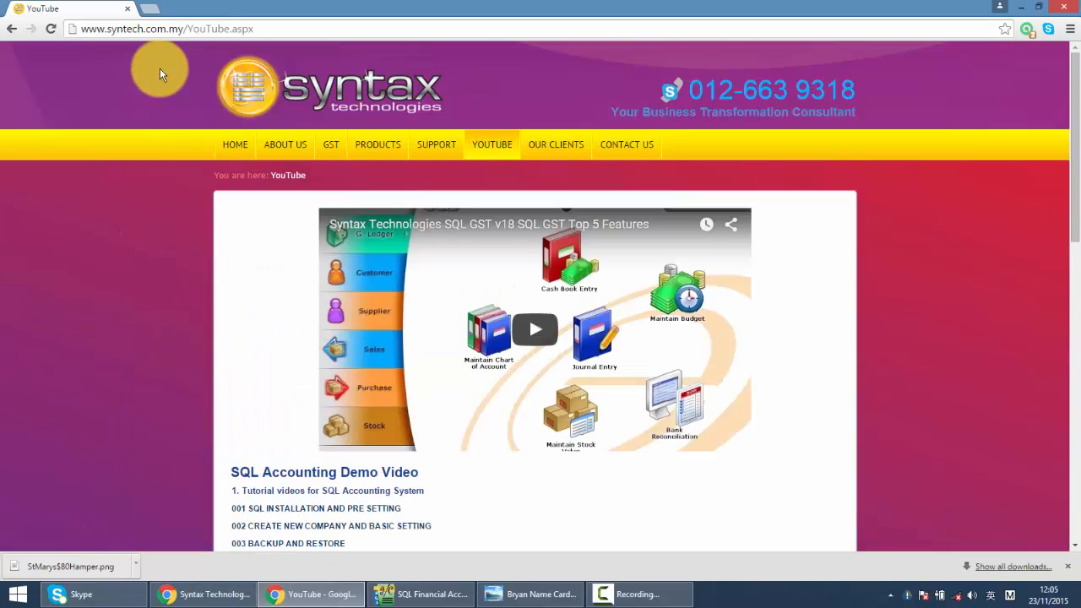
{"action": "mouse_move", "coordinate": [426, 140]}
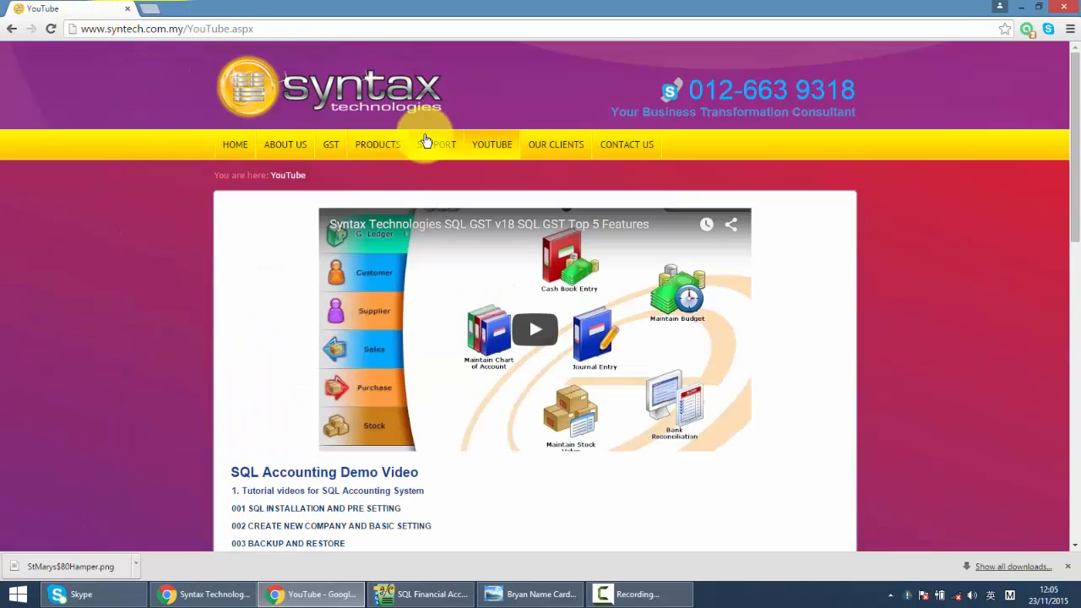
{"action": "scroll", "scroll_direction": "down", "scroll_amount": 3}
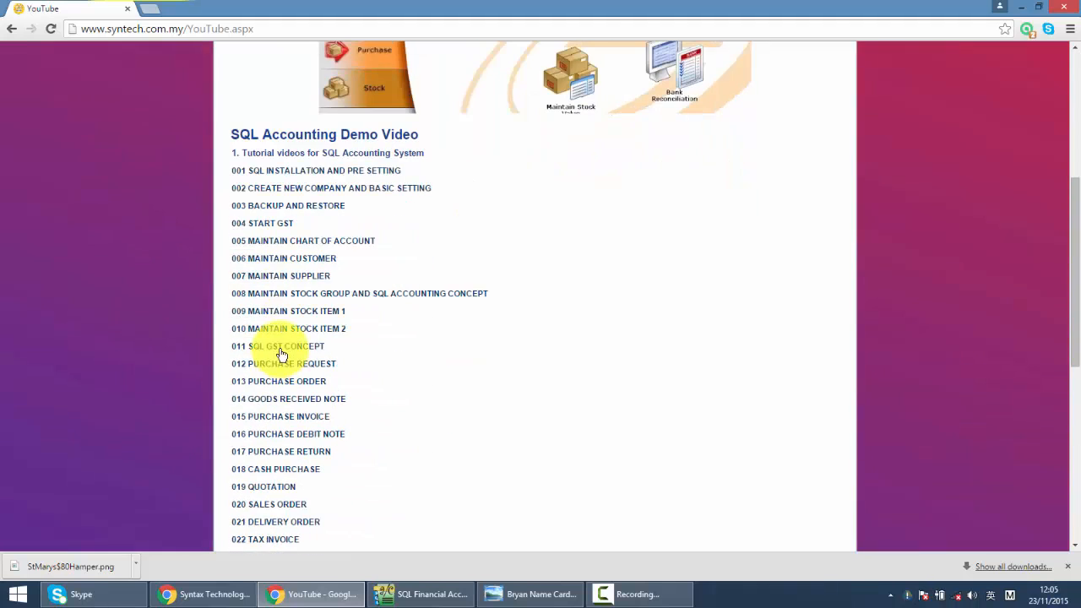